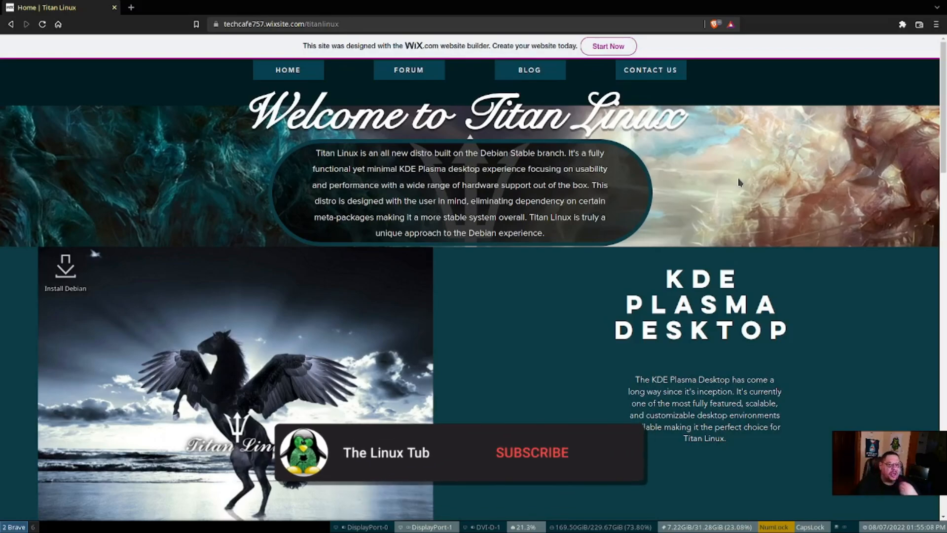
Scroll down past the KDE Plasma, Calamares and lightweight sections to the Titan Toolbox section
click(532, 453)
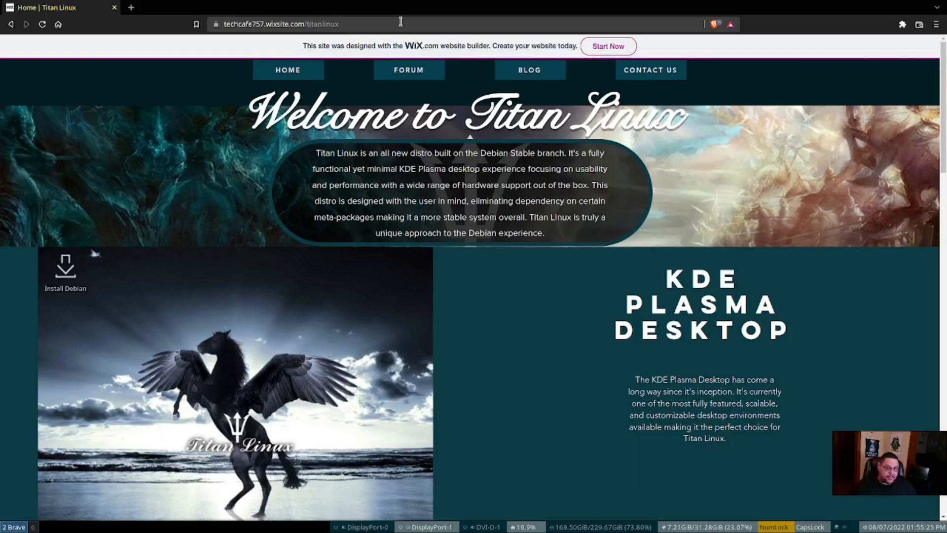
scroll(down, 3)
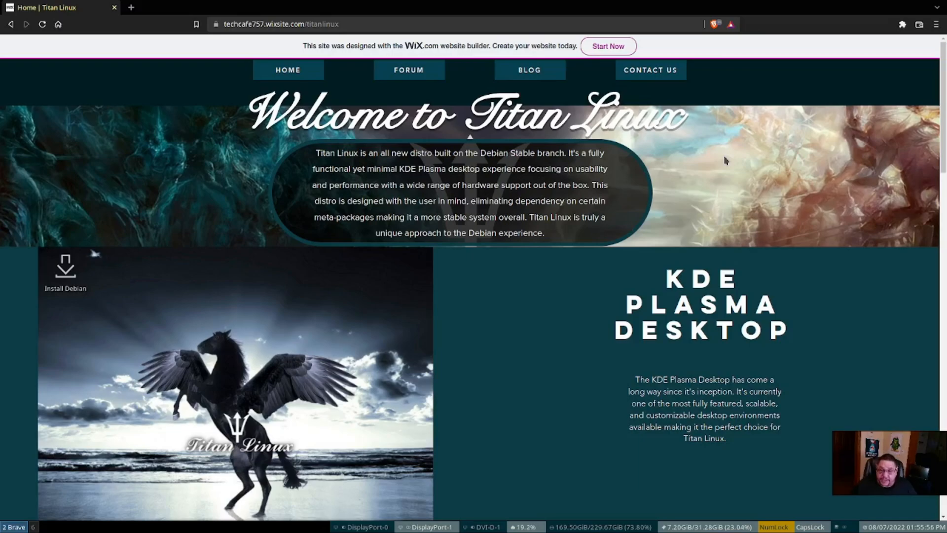
scroll(down, 3)
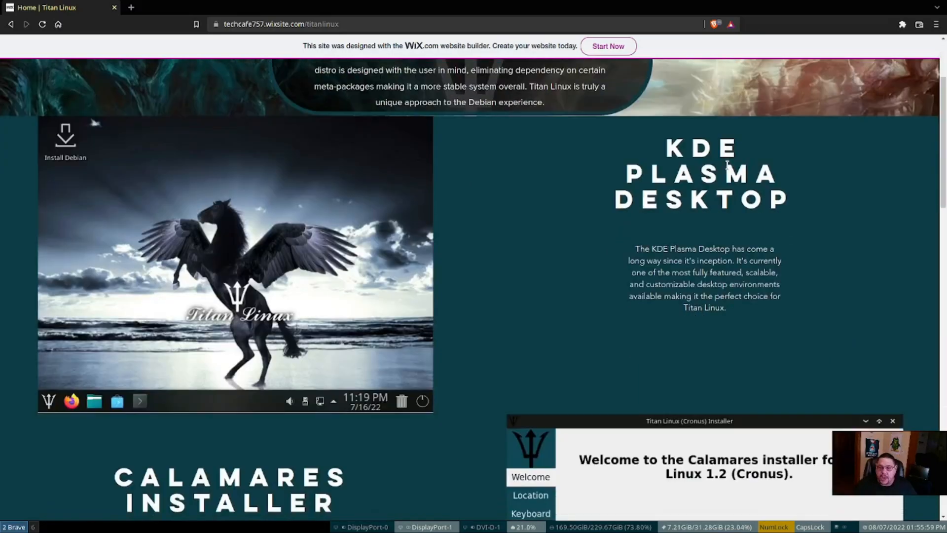
mouse_move(709, 236)
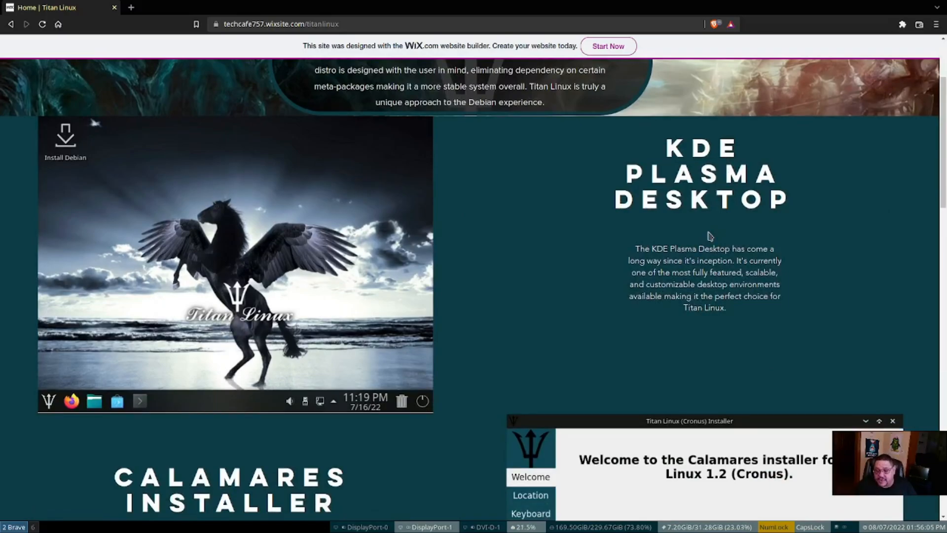
mouse_move(757, 272)
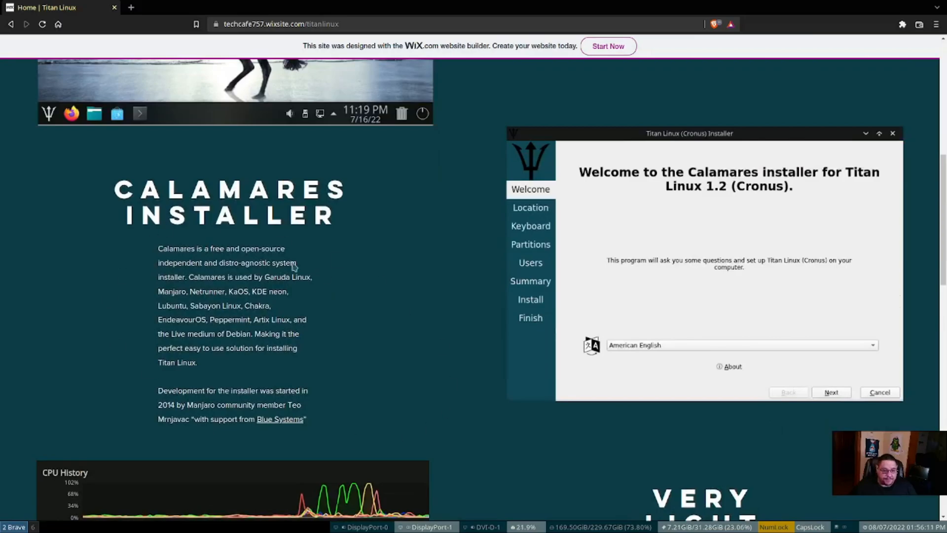
scroll(down, 3)
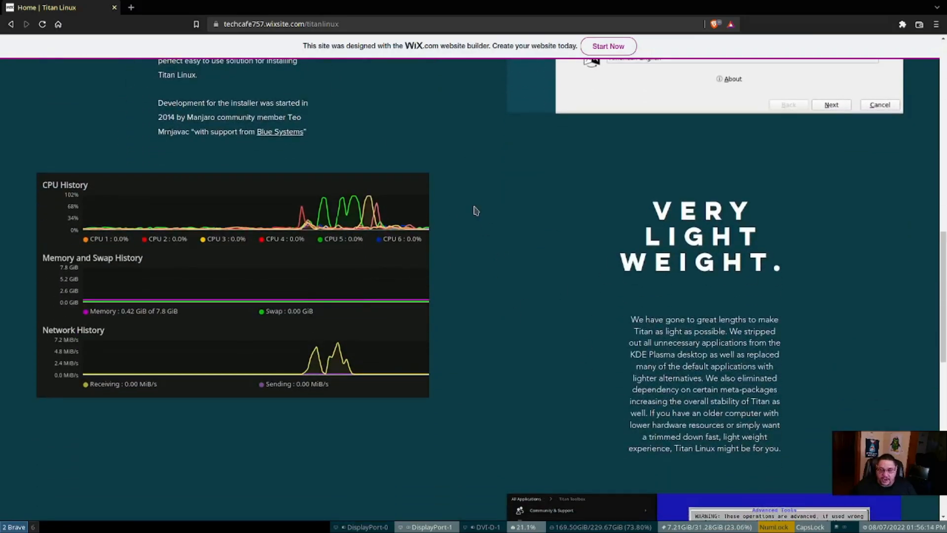
scroll(down, 3)
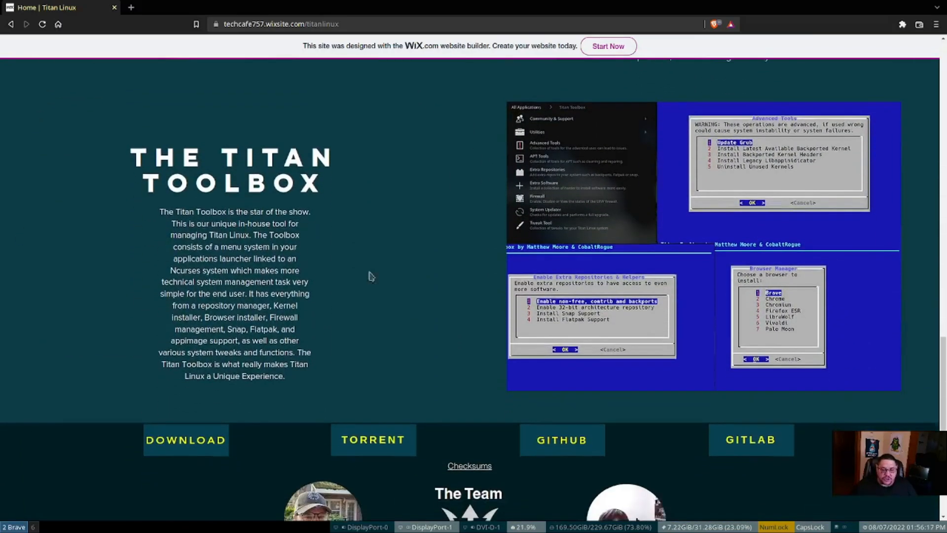
scroll(down, 3)
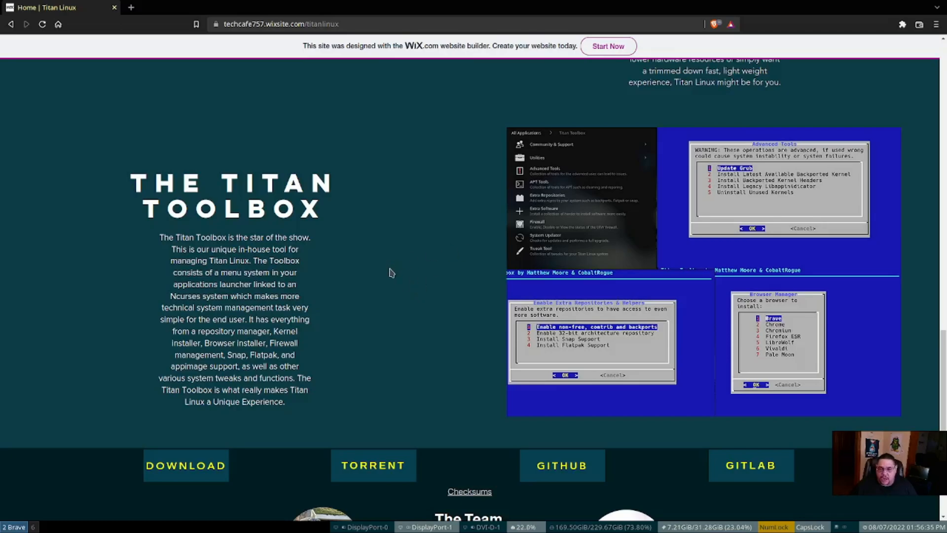
Scroll the Titan Linux home page back toward its welcome banner
scroll(up, 3)
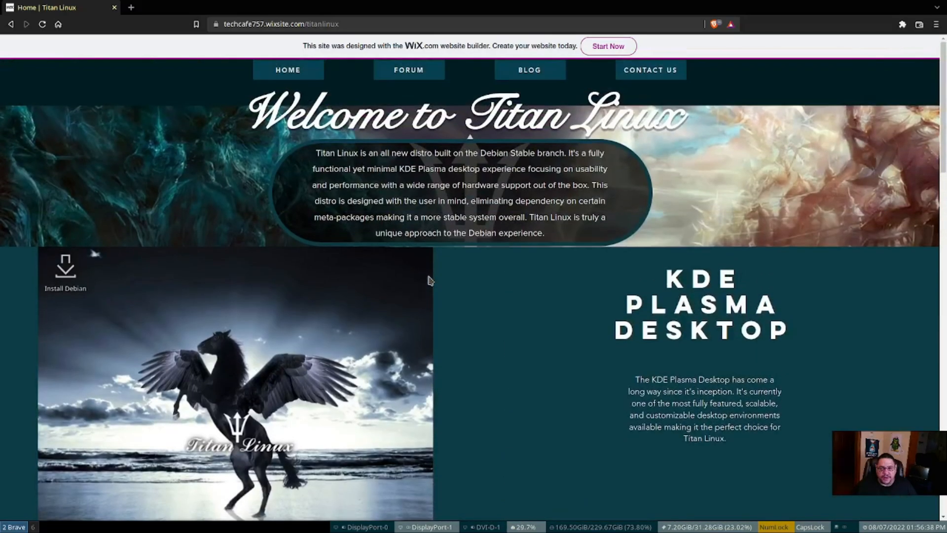
mouse_move(408, 69)
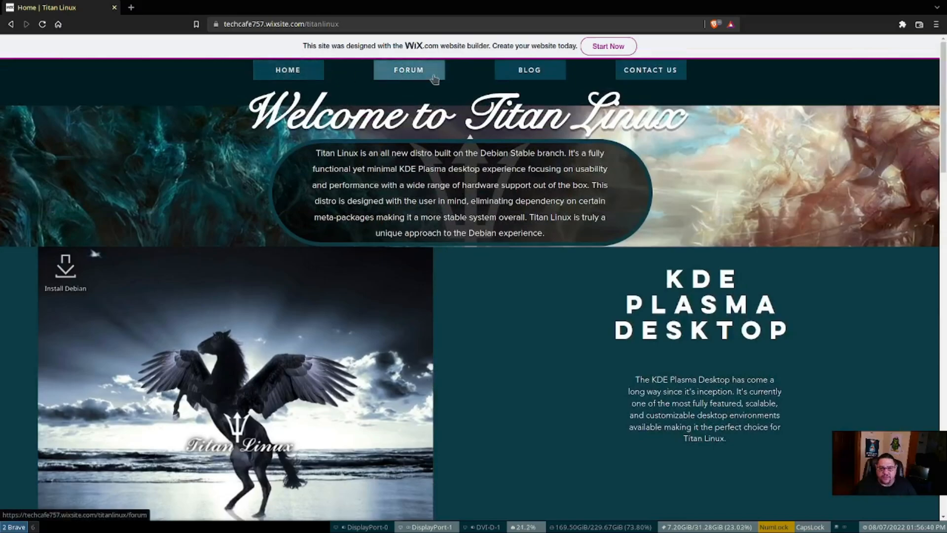
mouse_move(650, 70)
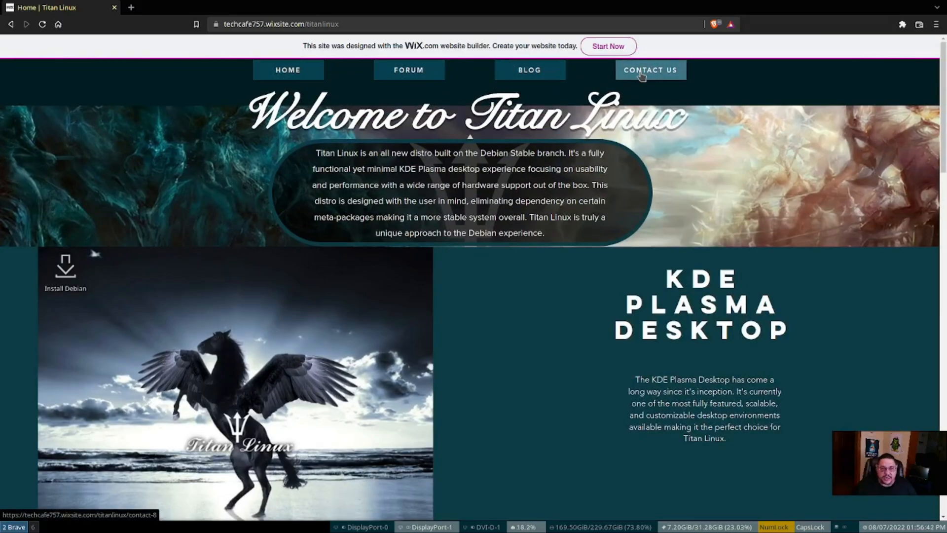
scroll(down, 3)
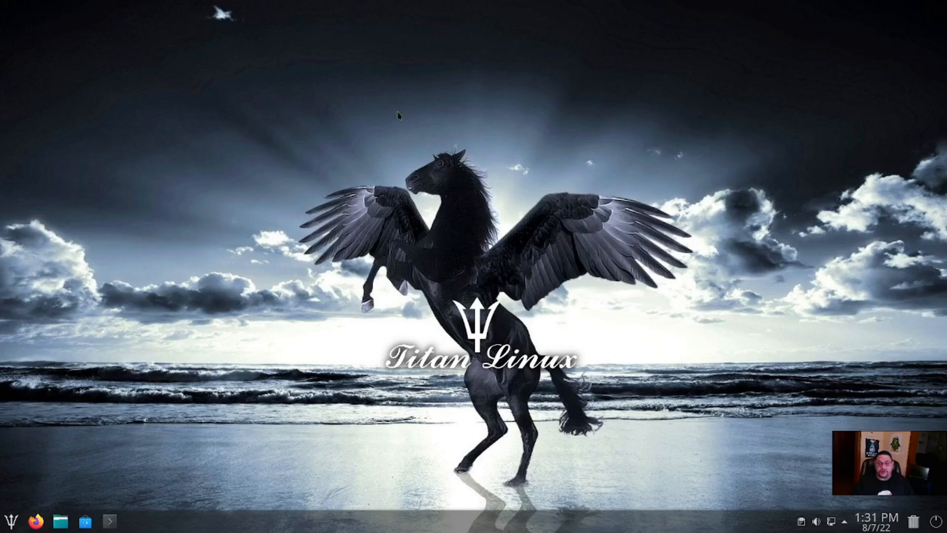
mouse_move(413, 137)
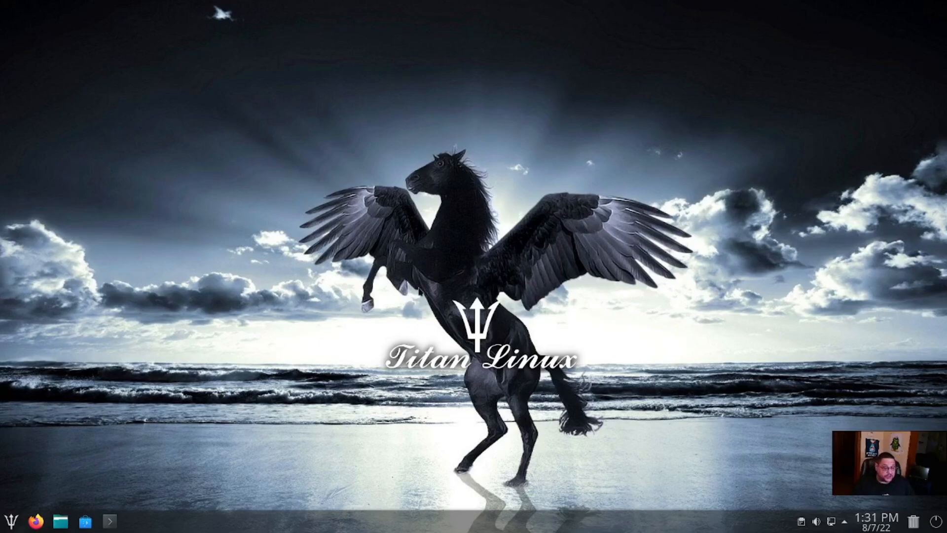
mouse_move(28, 344)
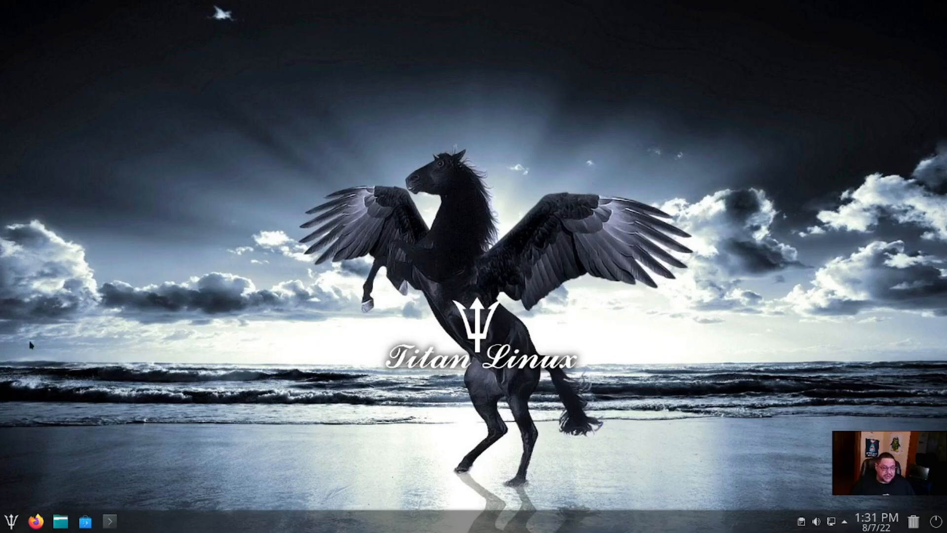
mouse_move(217, 279)
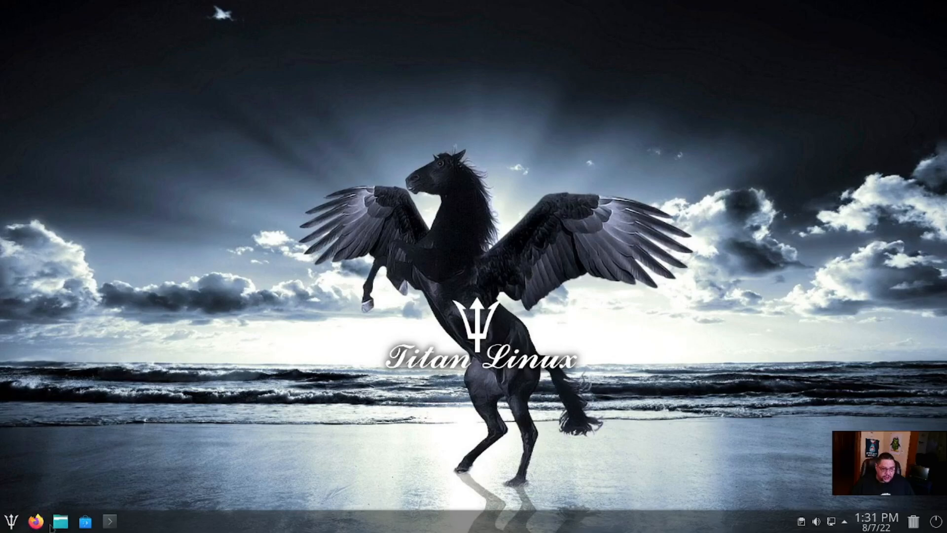
mouse_move(60, 521)
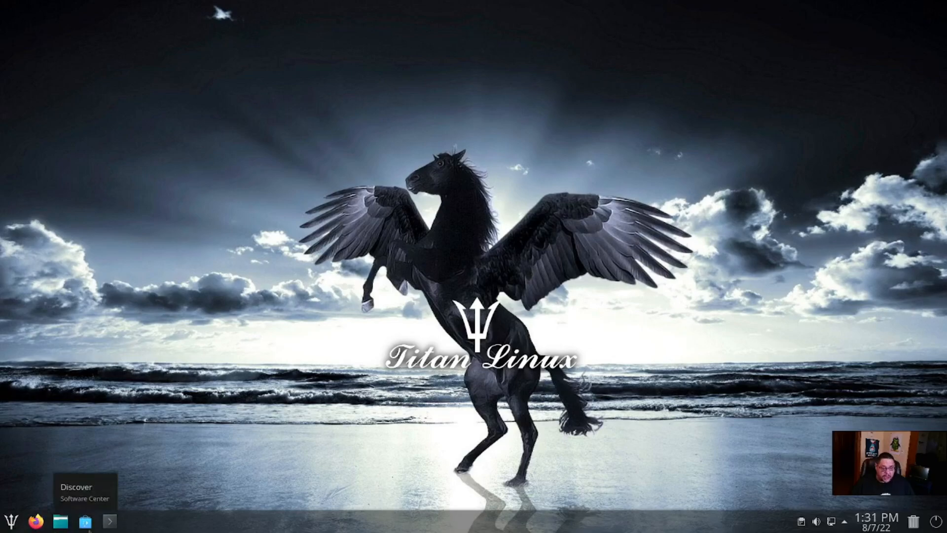
mouse_move(723, 526)
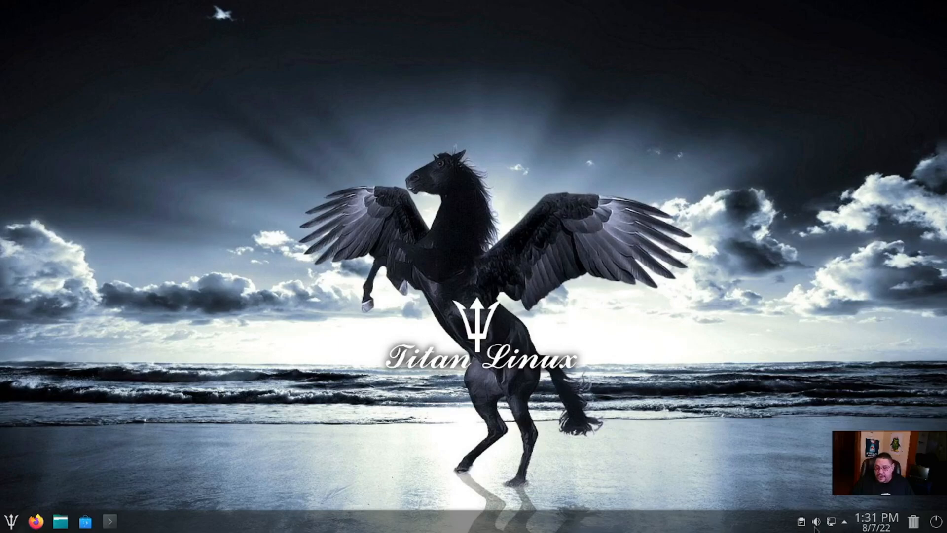
mouse_move(837, 520)
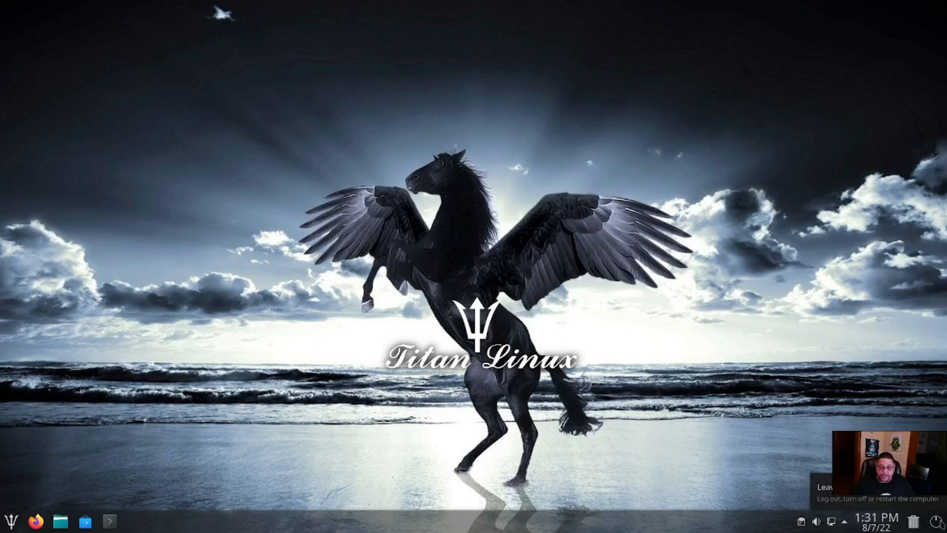
Browse the launcher's Development category and return to the full category list
click(6, 519)
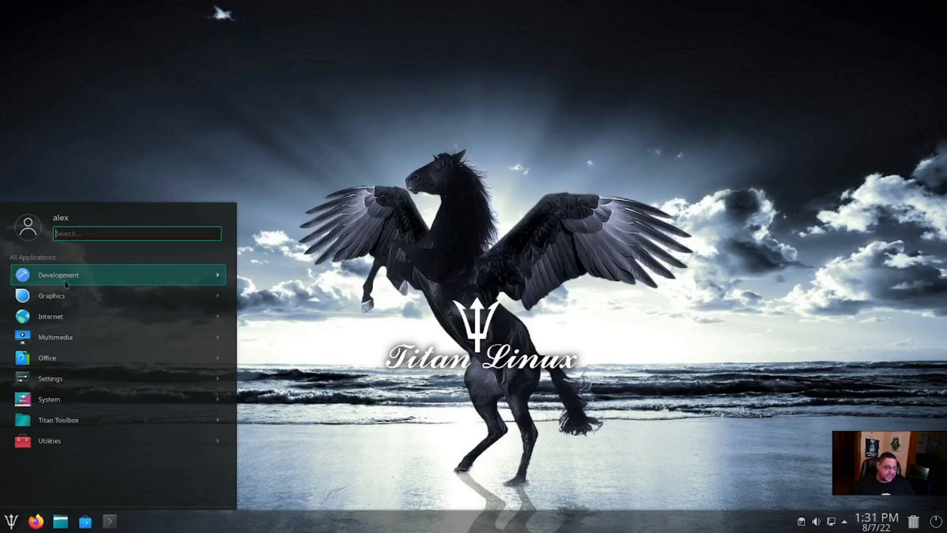
click(59, 275)
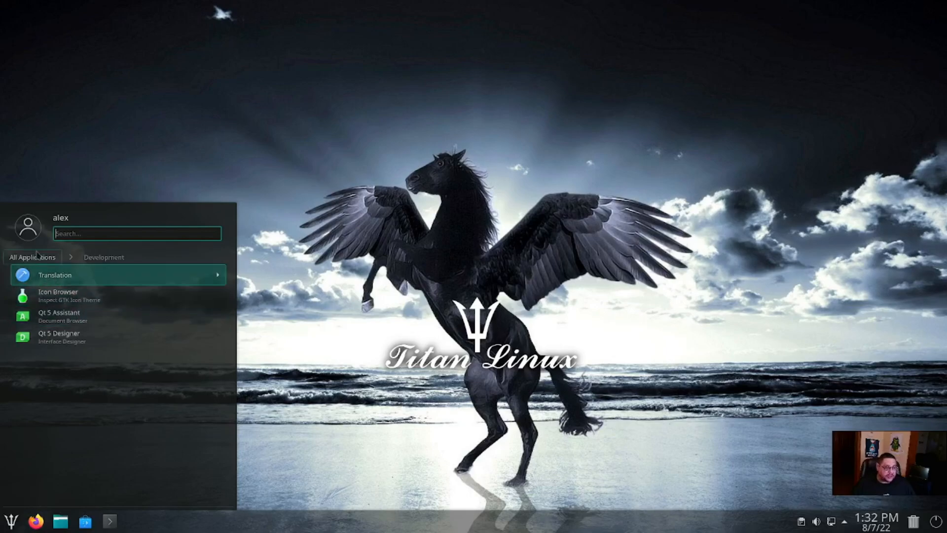
click(31, 257)
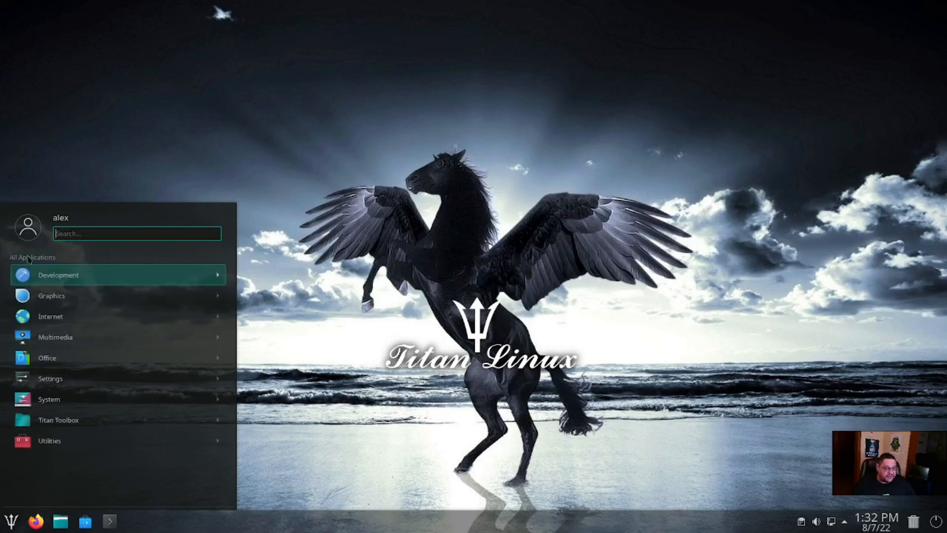
click(51, 295)
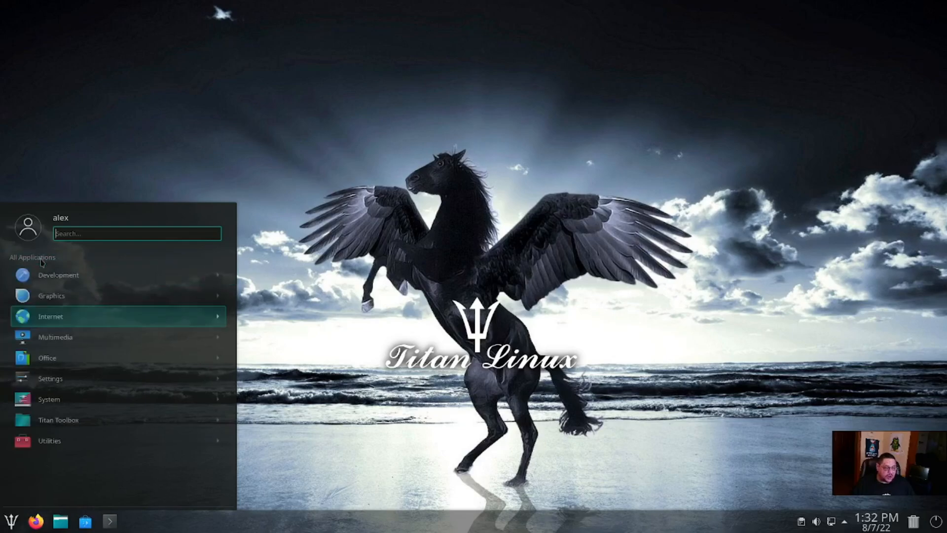
Browse the Multimedia category, then show Settings with Grub Customizer and System Settings
click(55, 336)
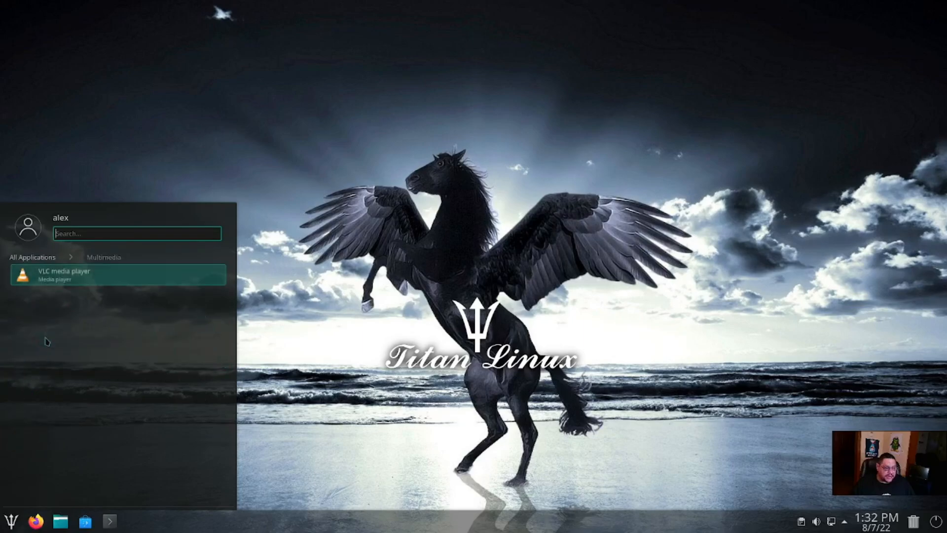
mouse_move(44, 264)
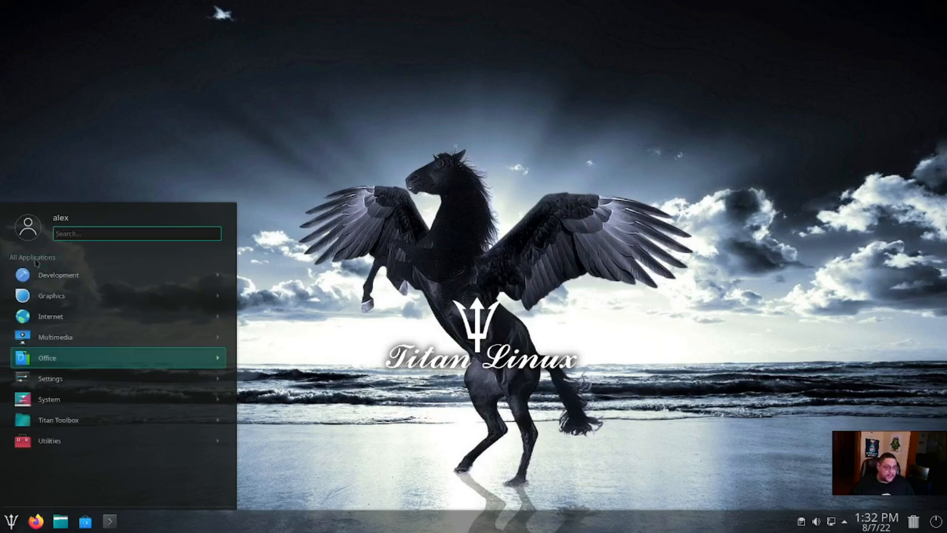
click(51, 377)
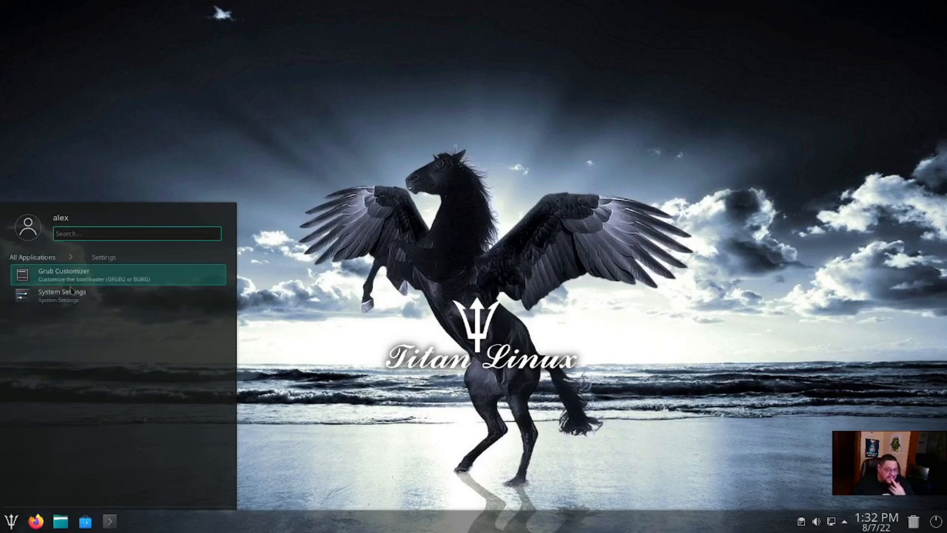
Launch System Settings from the launcher's Settings category
click(62, 294)
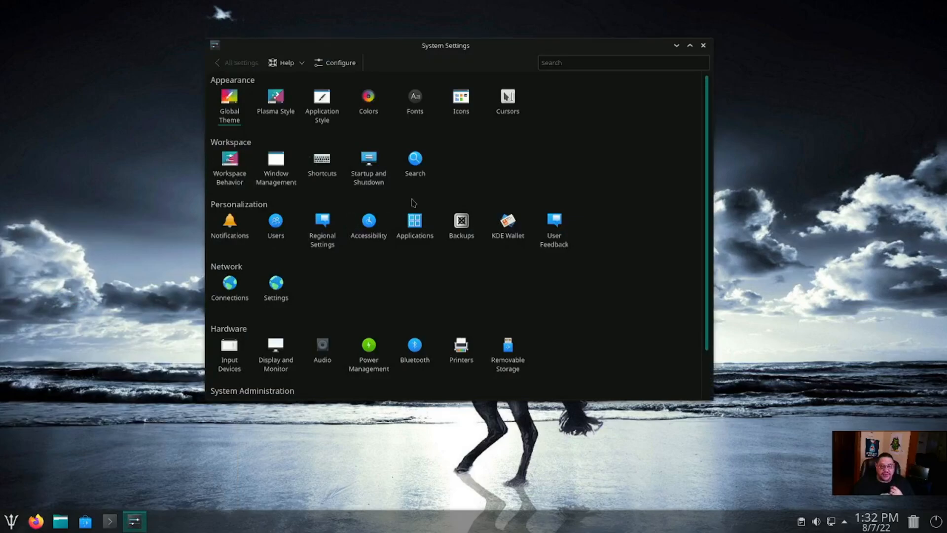
mouse_move(229, 99)
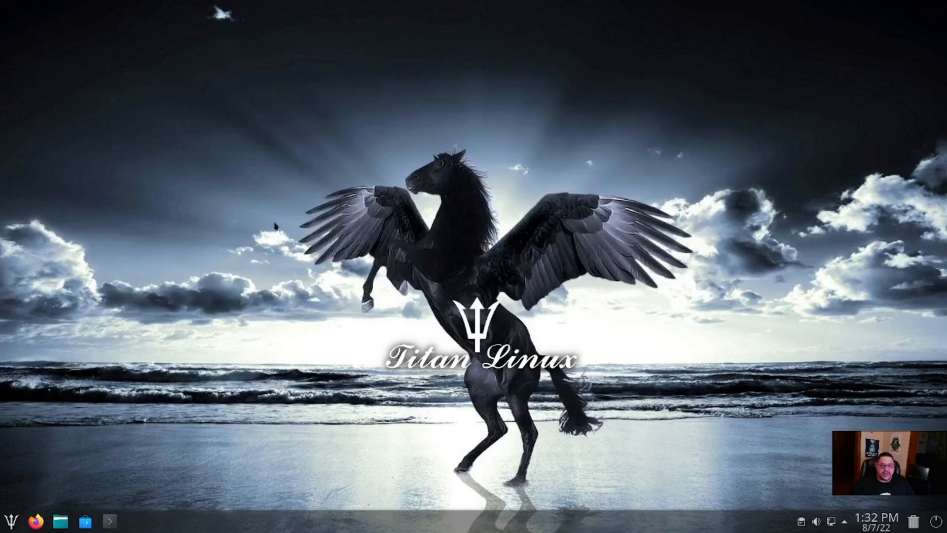
Show the launcher's System category listing Discover, Dolphin, Konsole and KSysGuard
click(11, 520)
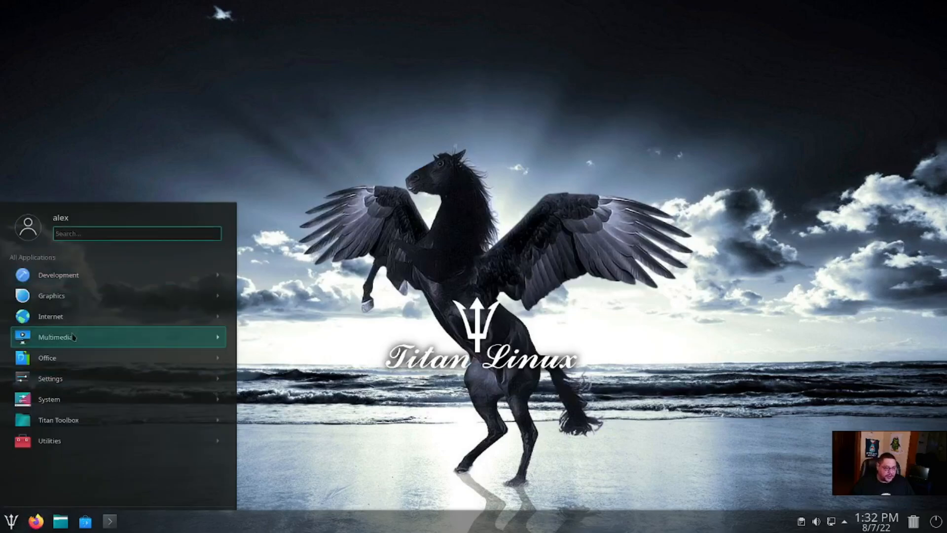
click(48, 399)
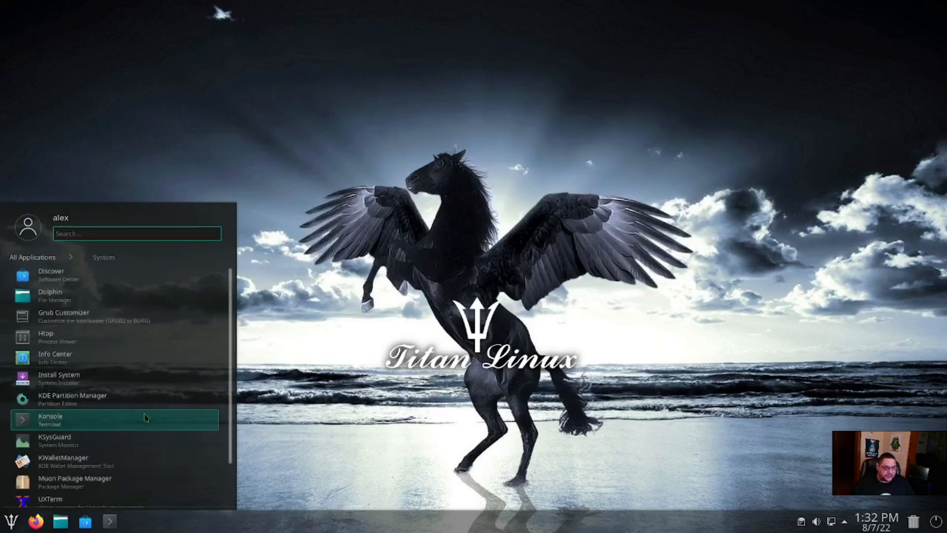
mouse_move(108, 295)
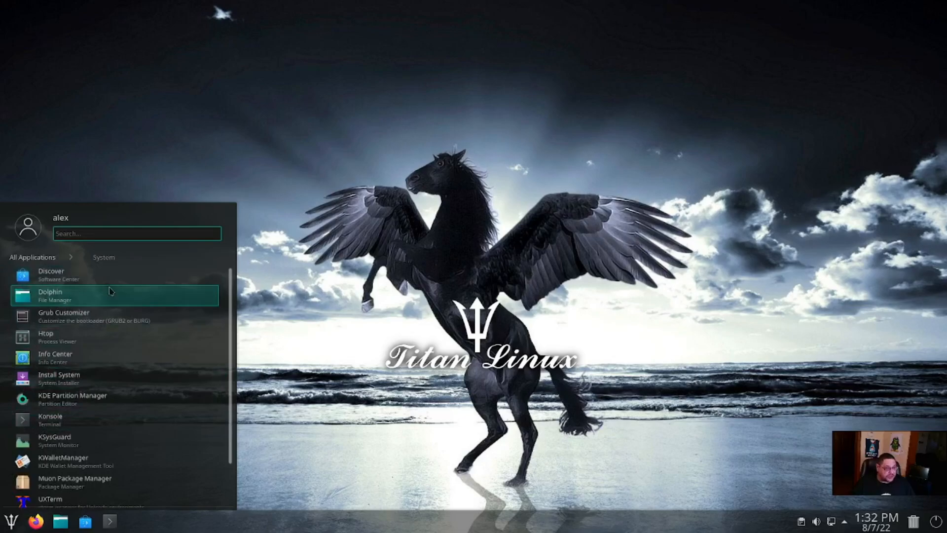
mouse_move(120, 275)
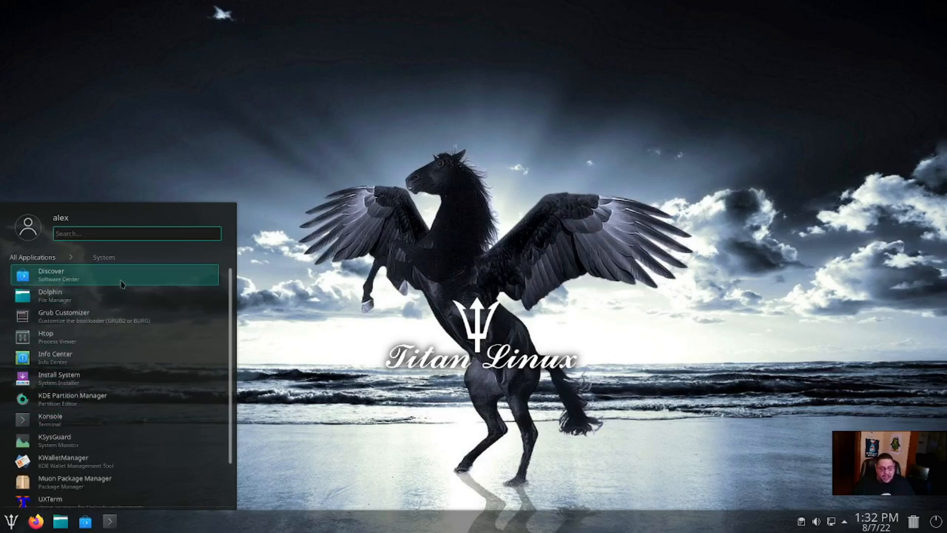
mouse_move(104, 296)
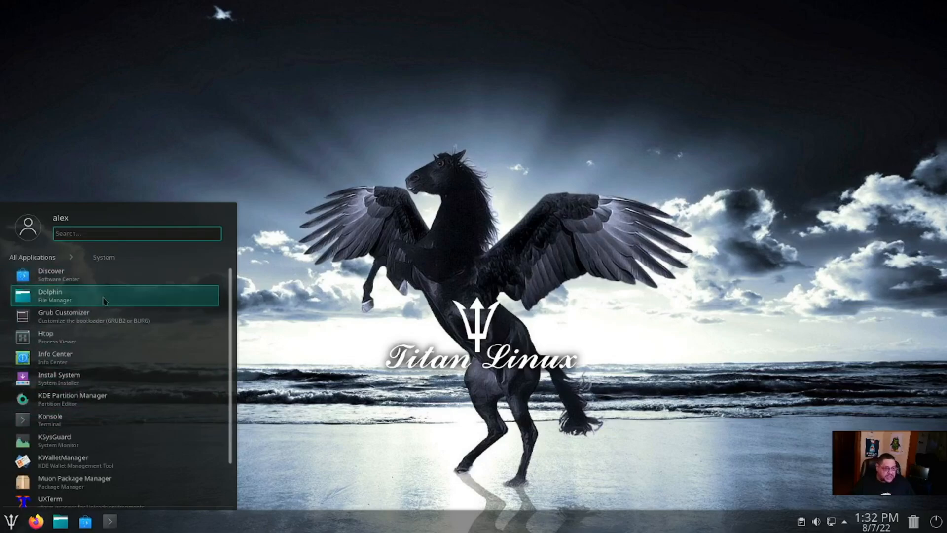
mouse_move(102, 318)
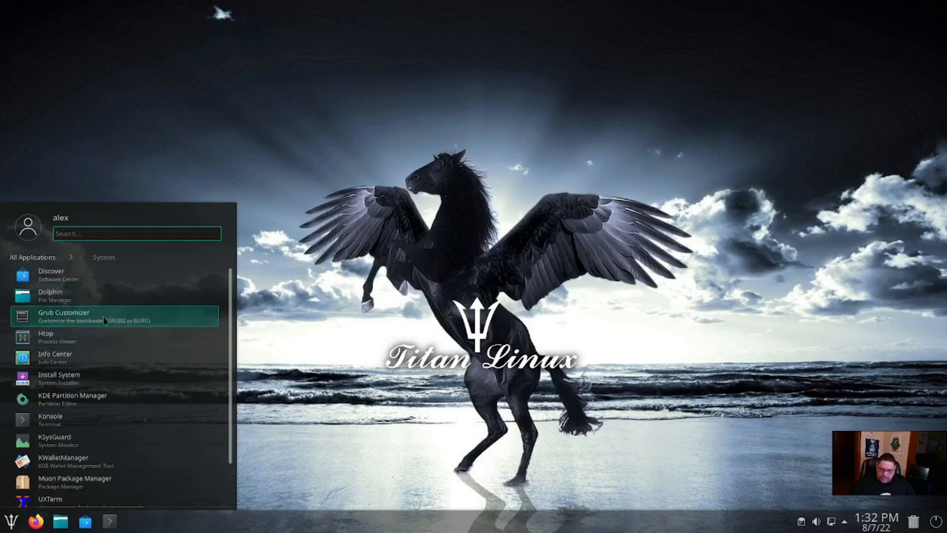
mouse_move(63, 336)
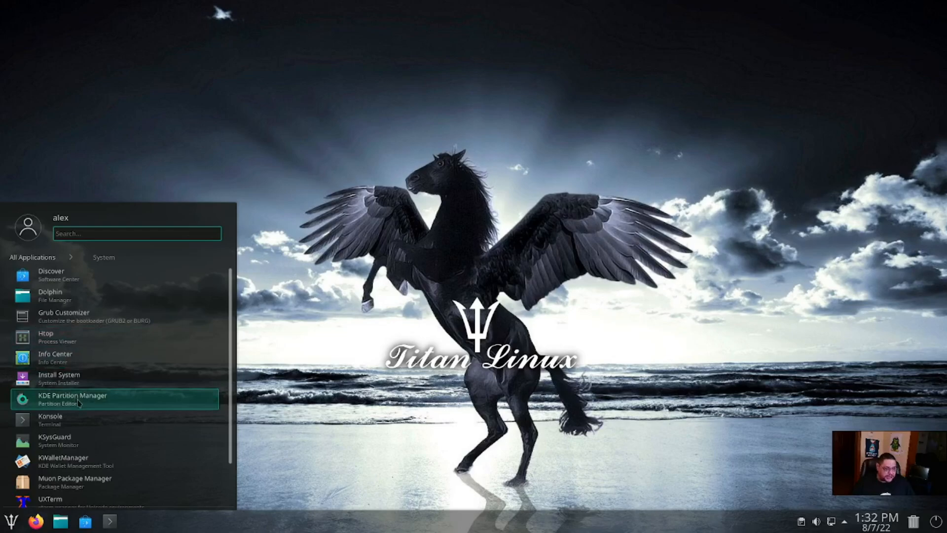
mouse_move(72, 440)
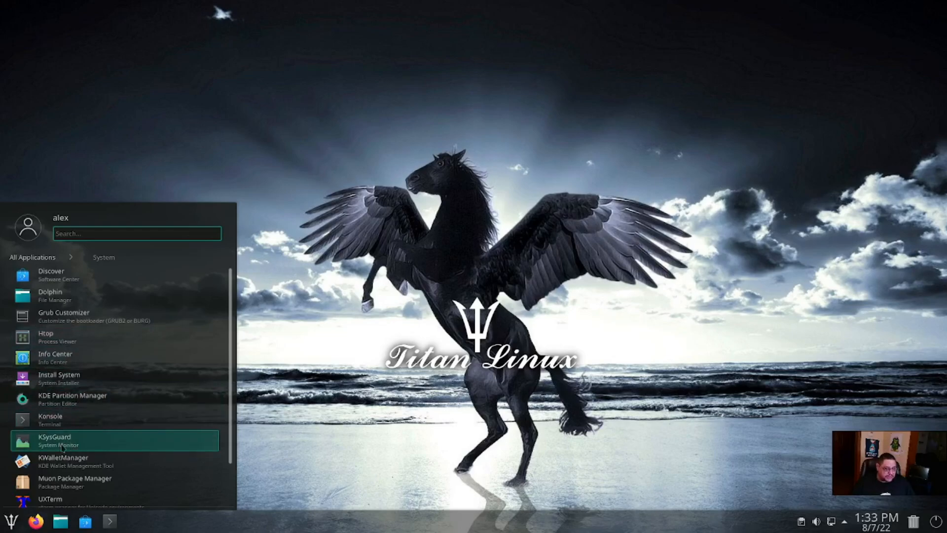
Launch KSysGuard to view the system load history, then close it
click(55, 440)
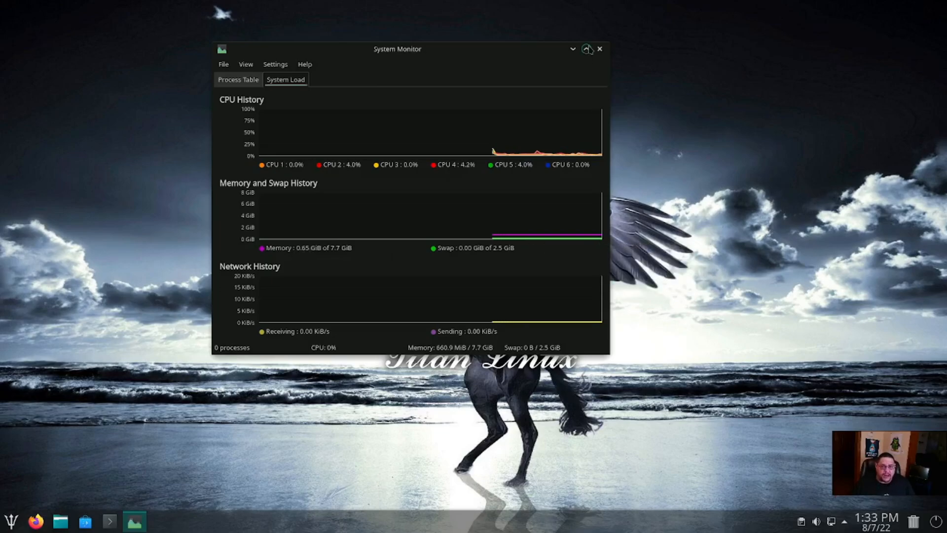
click(586, 50)
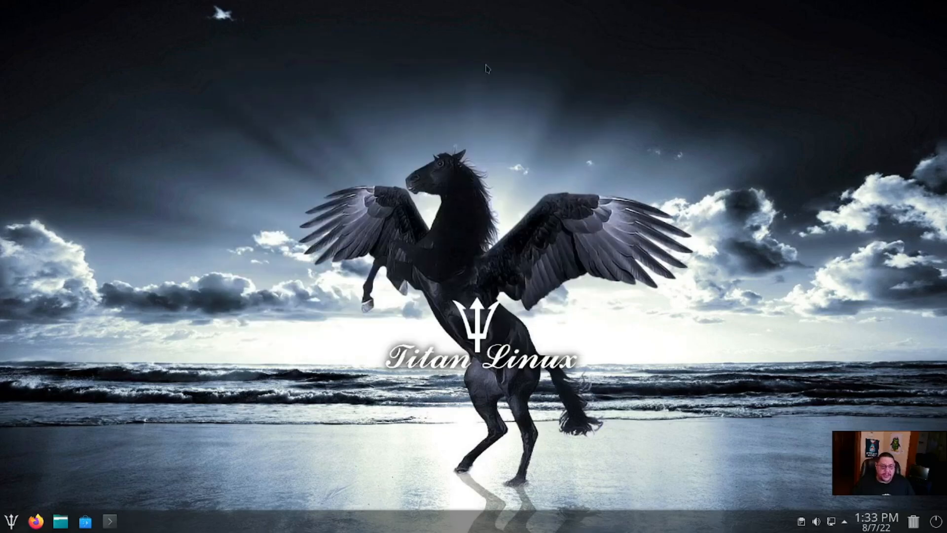
mouse_move(9, 520)
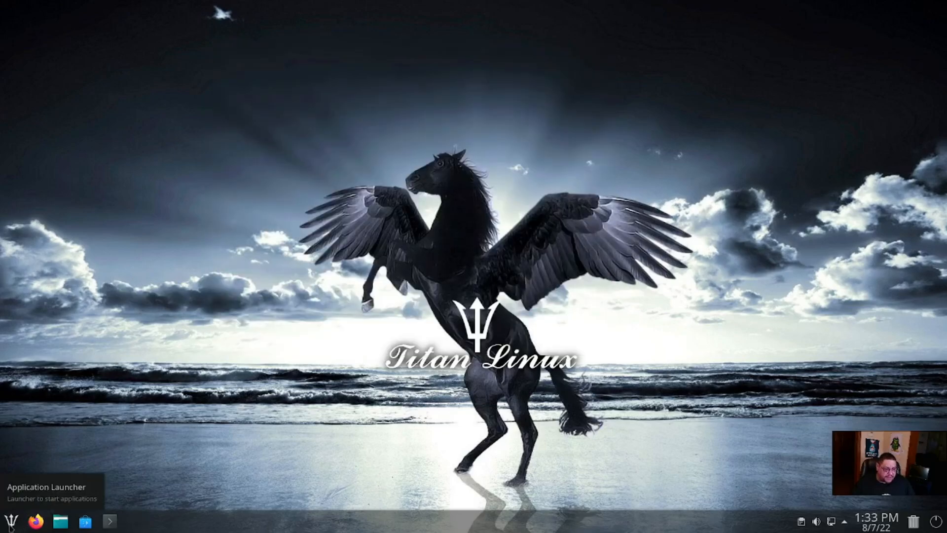
Navigate the launcher back to the top-level categories and into Titan Toolbox
click(10, 519)
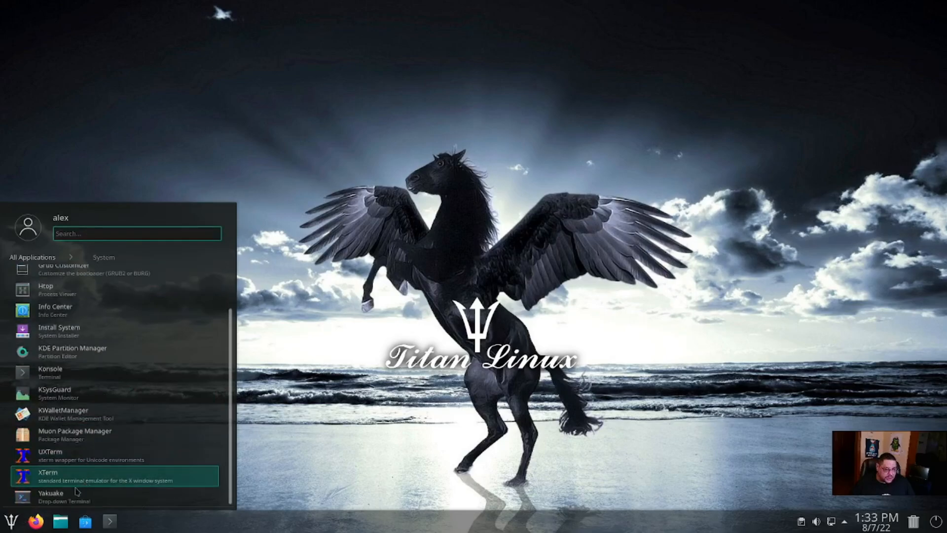
mouse_move(91, 455)
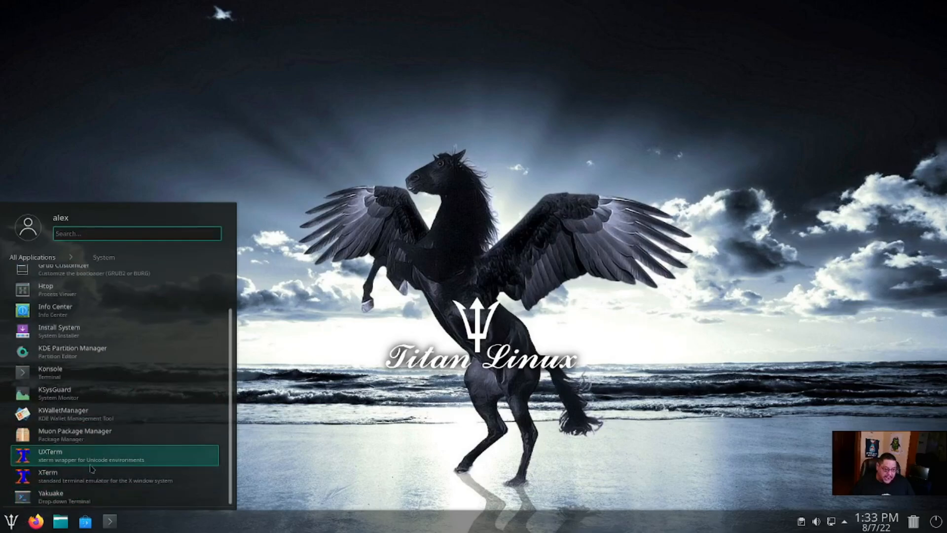
mouse_move(75, 434)
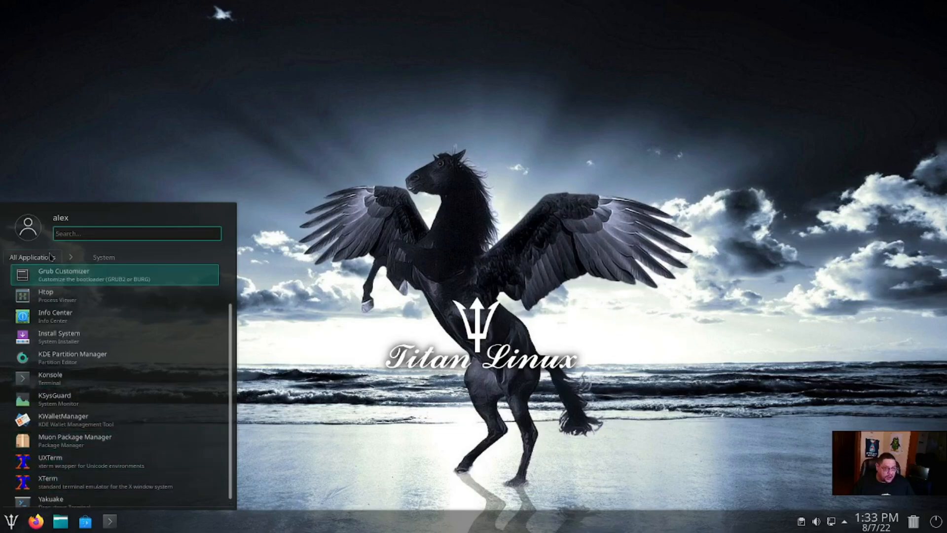
click(34, 257)
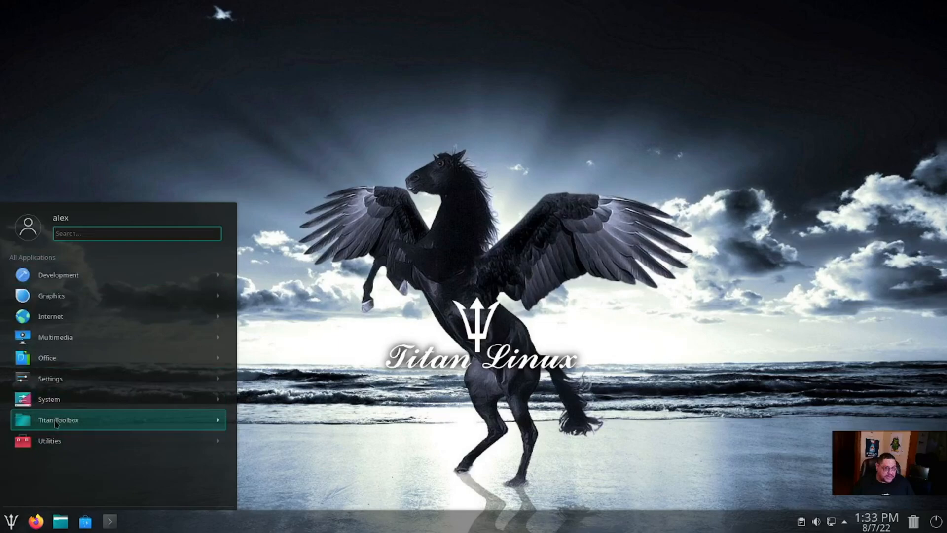
click(58, 421)
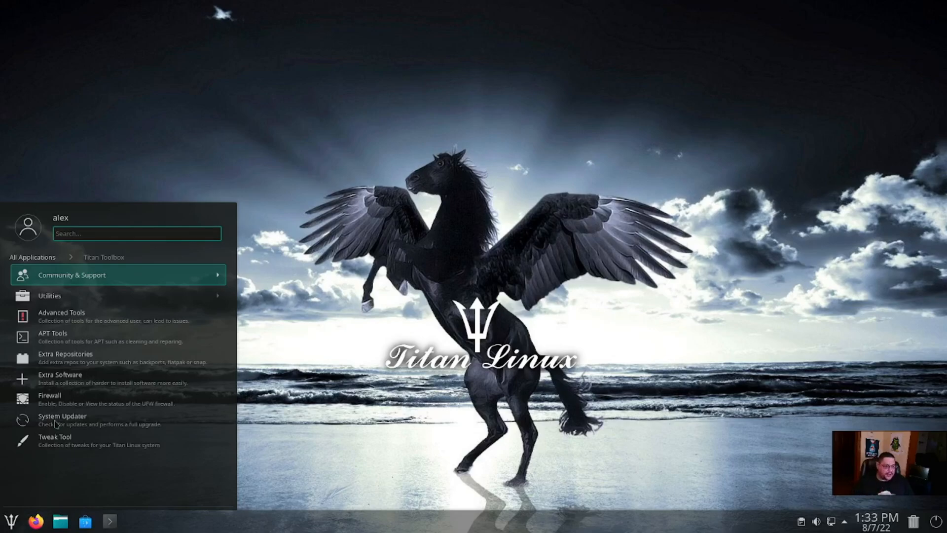
mouse_move(58, 378)
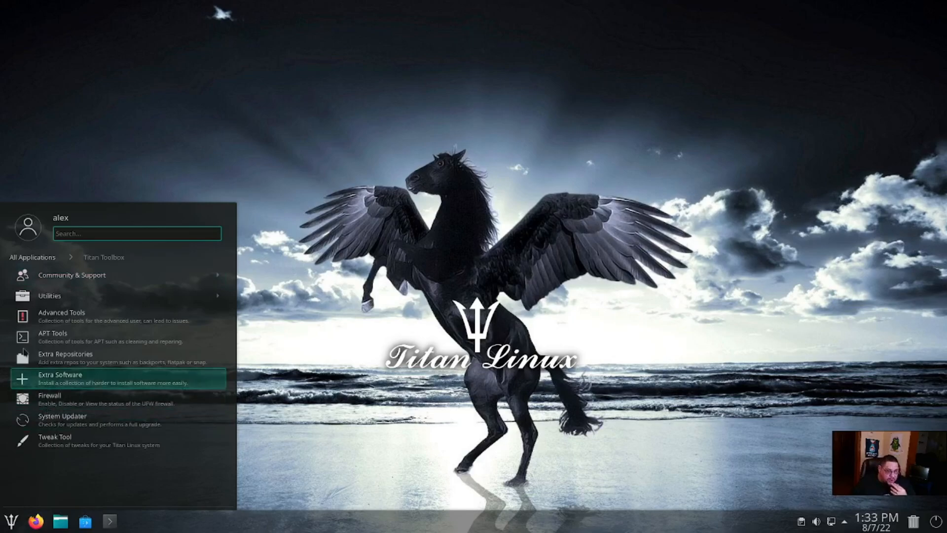
Browse the Toolbox Utilities subcategory, return to the main list and launch Advanced Tools
click(71, 275)
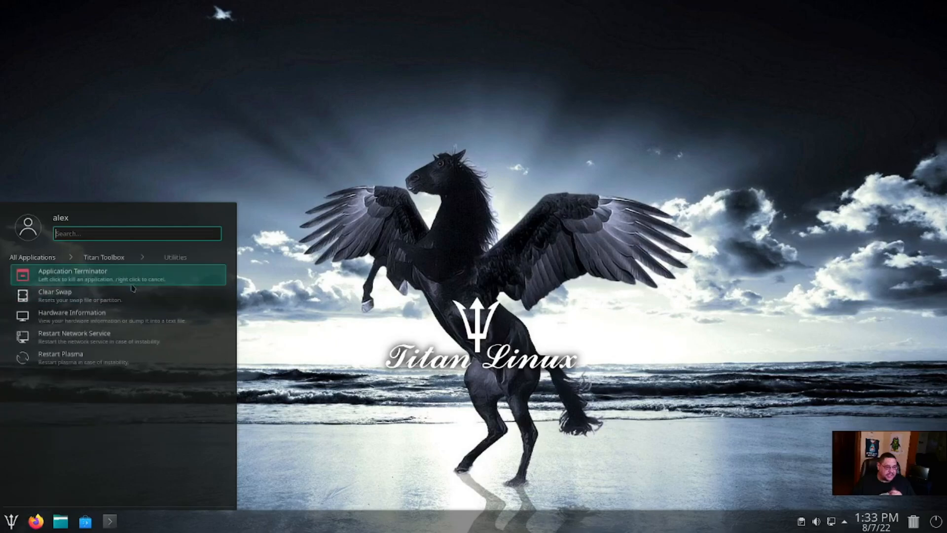
mouse_move(99, 296)
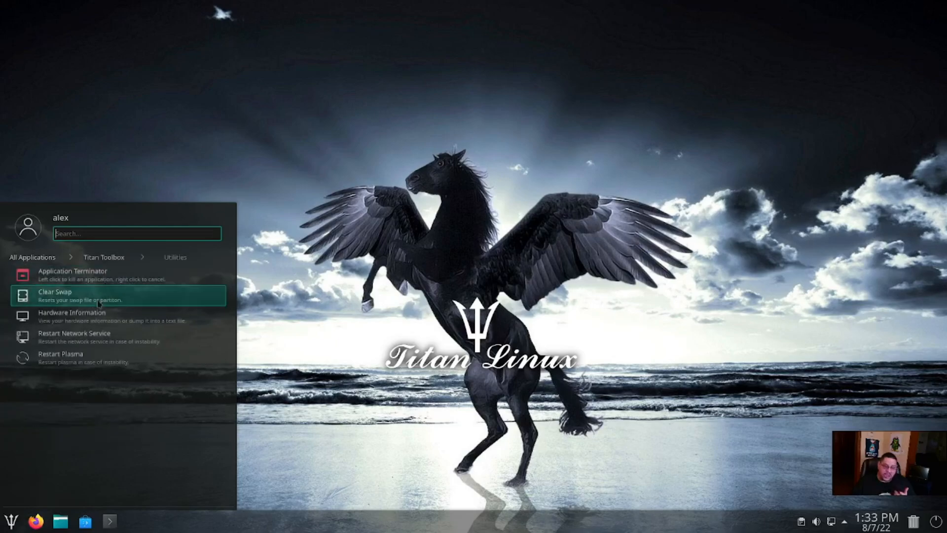
mouse_move(93, 316)
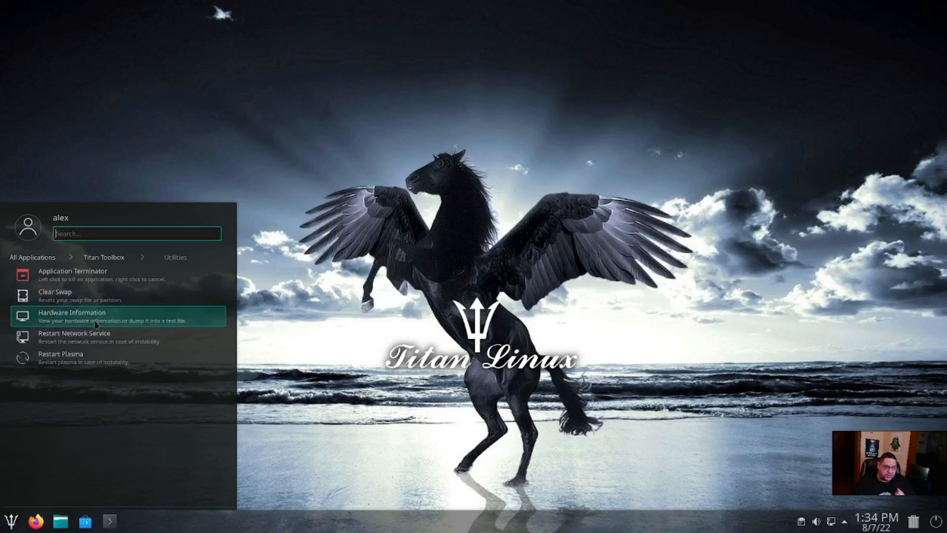
mouse_move(91, 336)
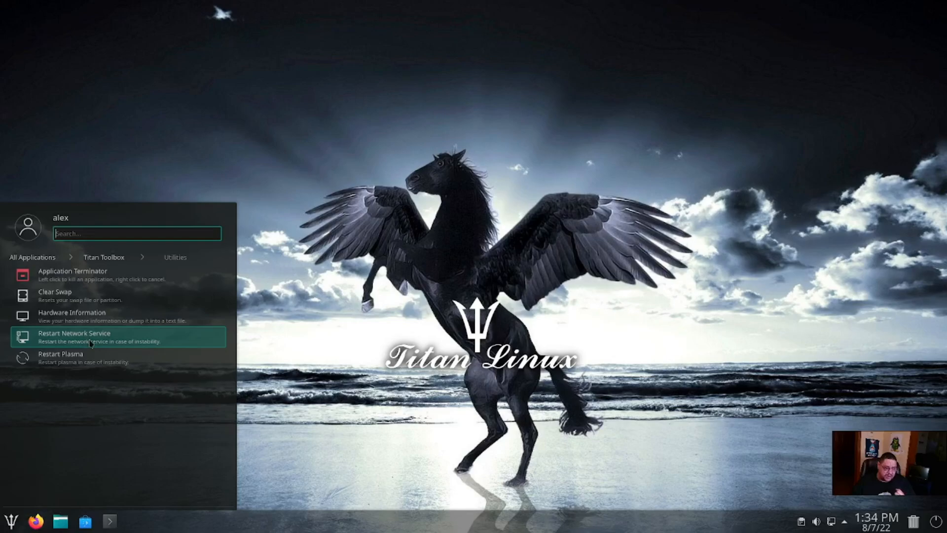
mouse_move(77, 361)
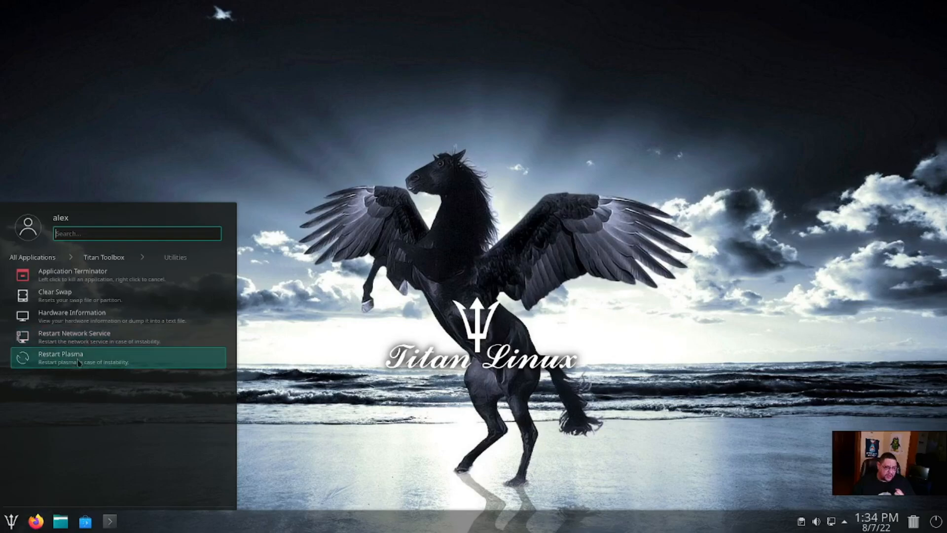
click(104, 256)
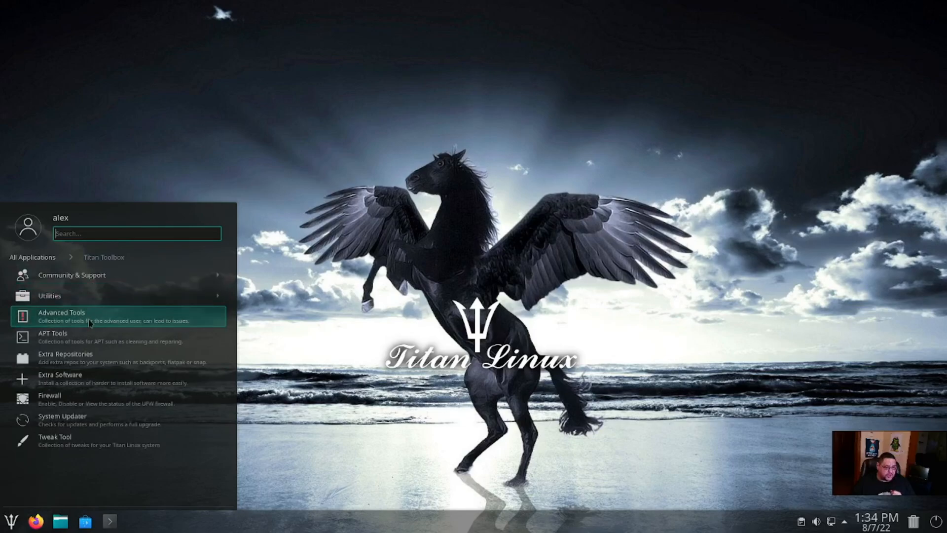
click(61, 315)
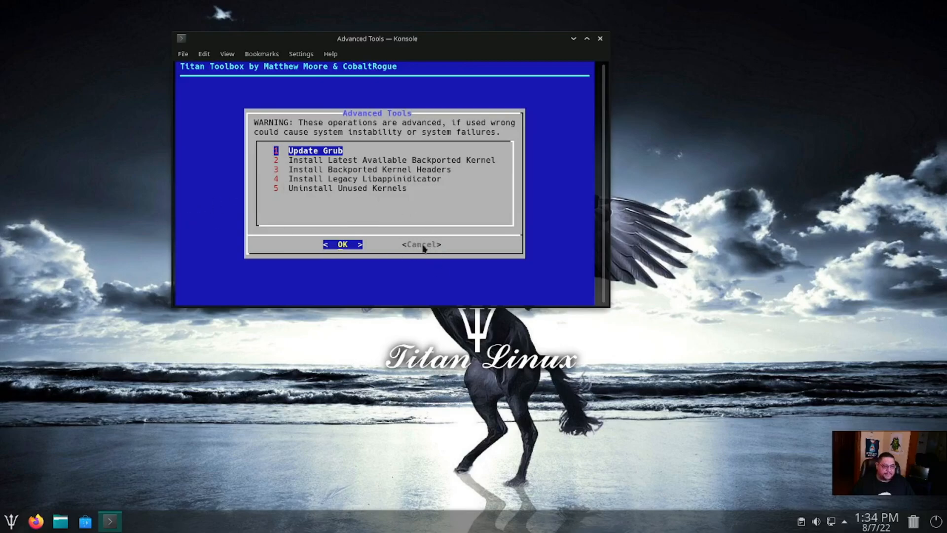
Leave Advanced Tools and launch the APT Tools utility from Titan Toolbox
click(11, 520)
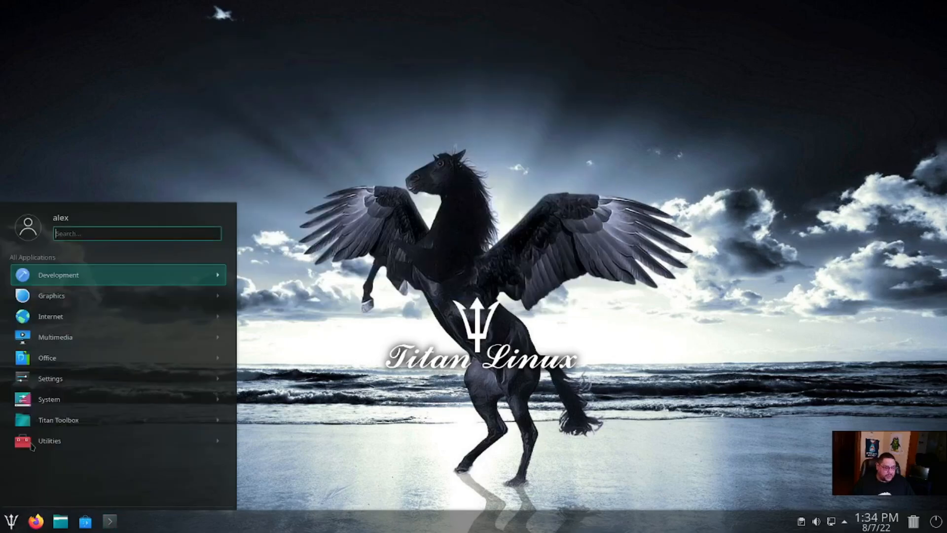
click(58, 419)
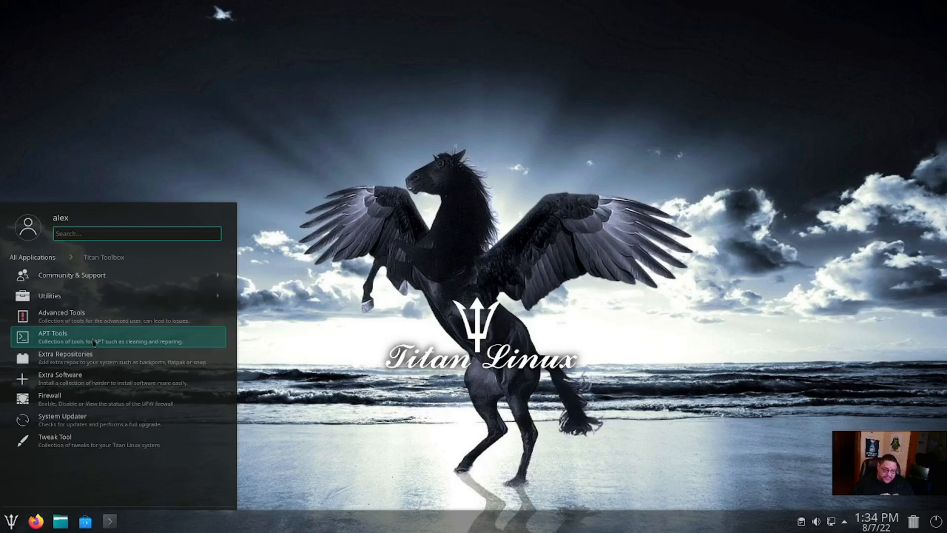
click(52, 332)
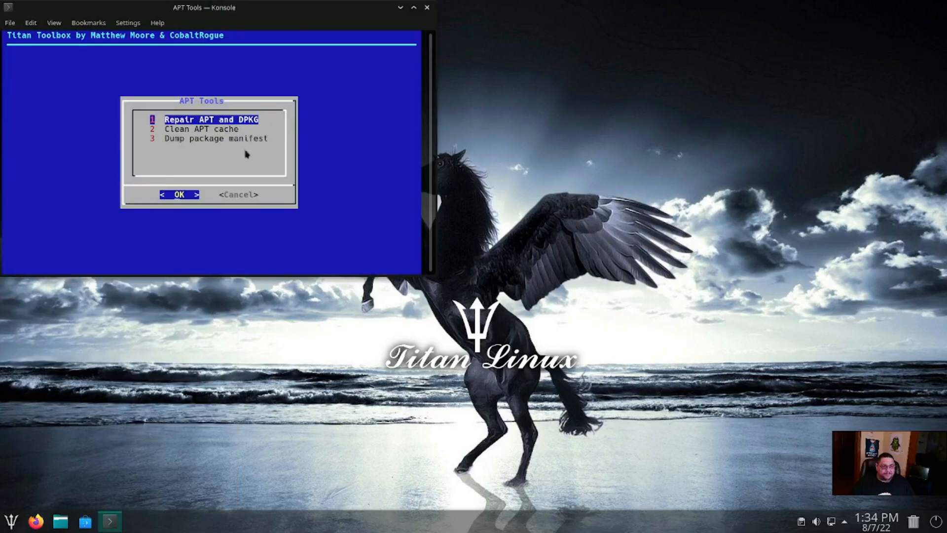
mouse_move(250, 200)
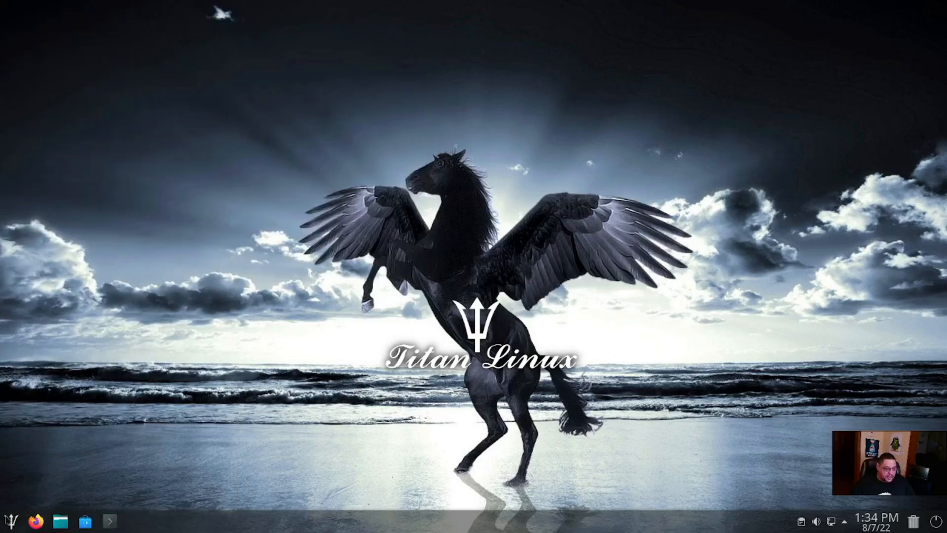
Launch the Titan Tweak Tool with its Neofetch startup and swap aggressiveness options
click(7, 520)
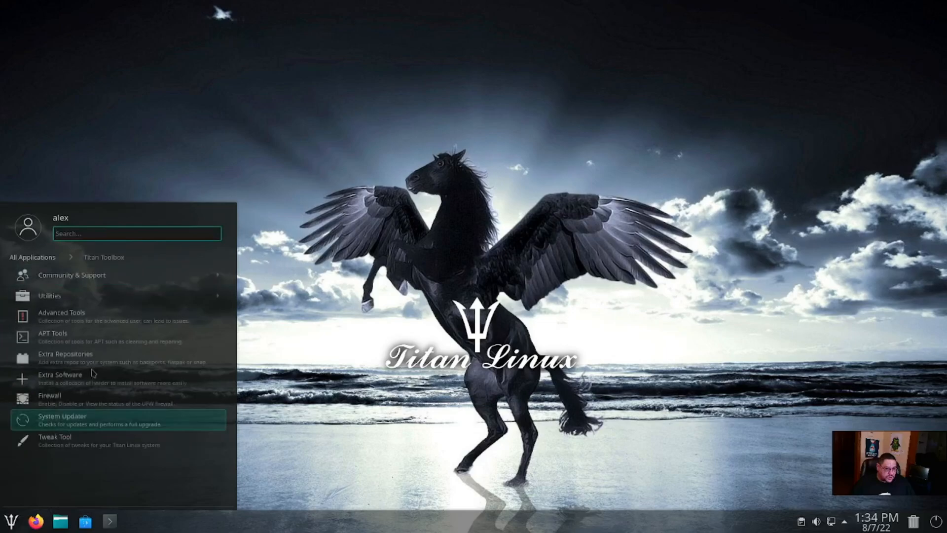
mouse_move(57, 444)
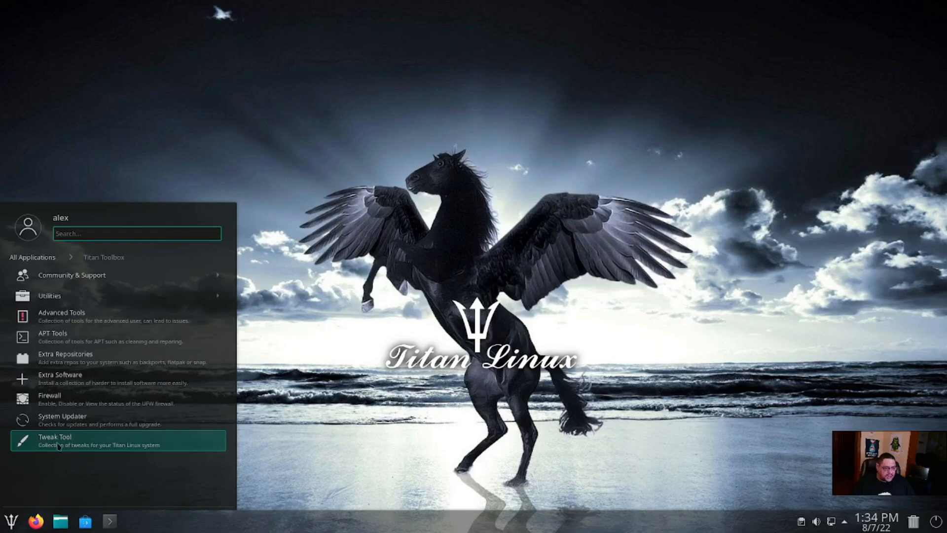
click(54, 440)
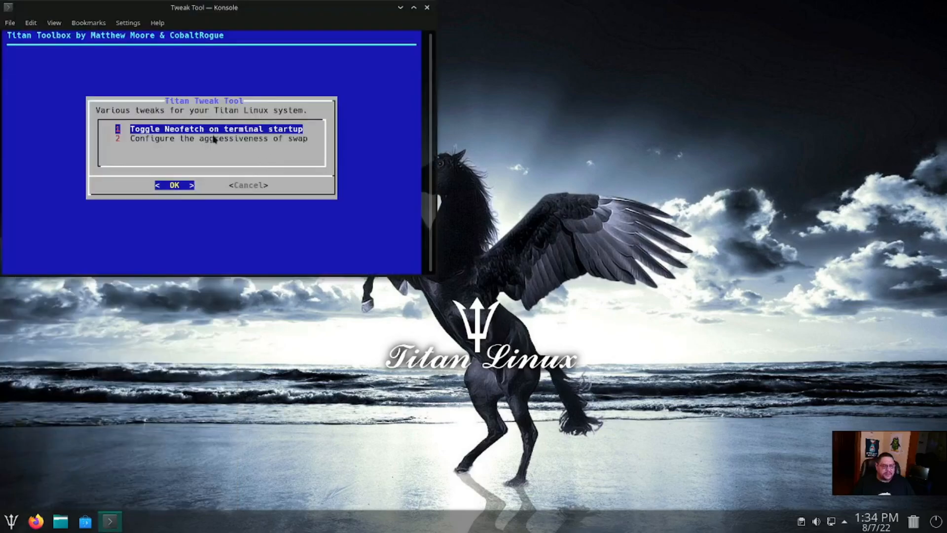
mouse_move(259, 149)
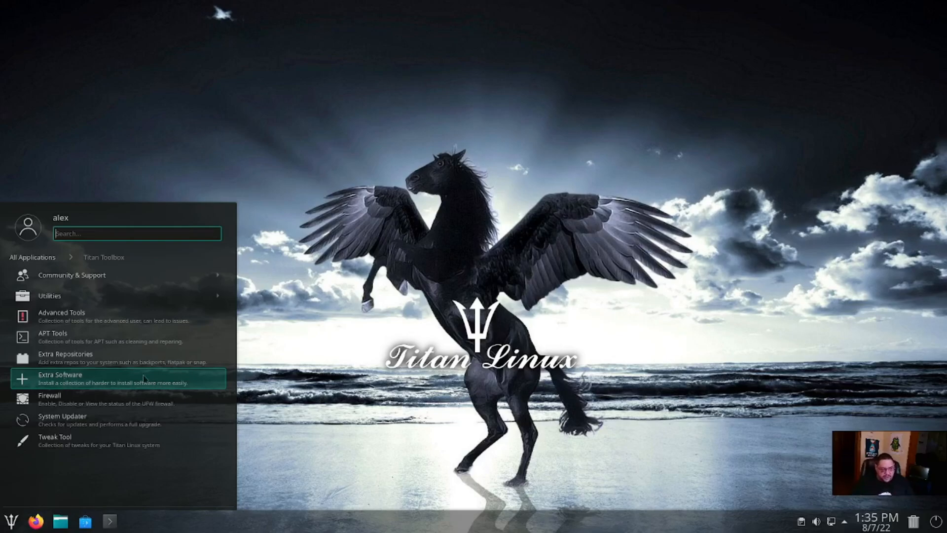
mouse_move(71, 275)
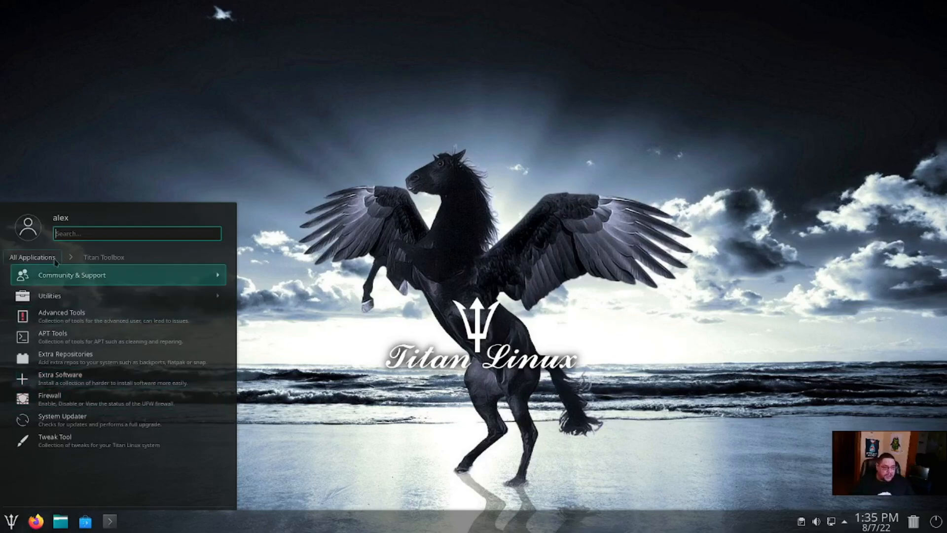
Return to all application categories, then launch Firefox from the taskbar
click(49, 294)
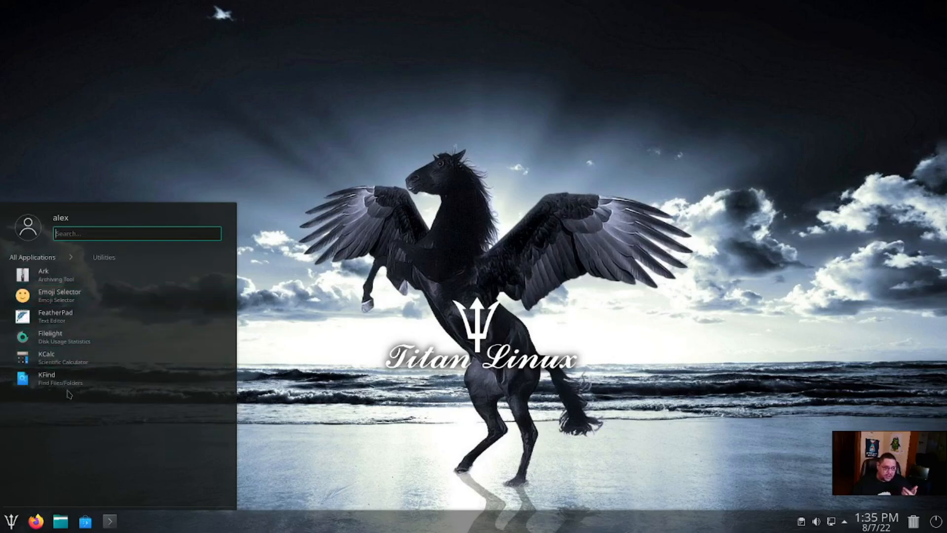
click(11, 519)
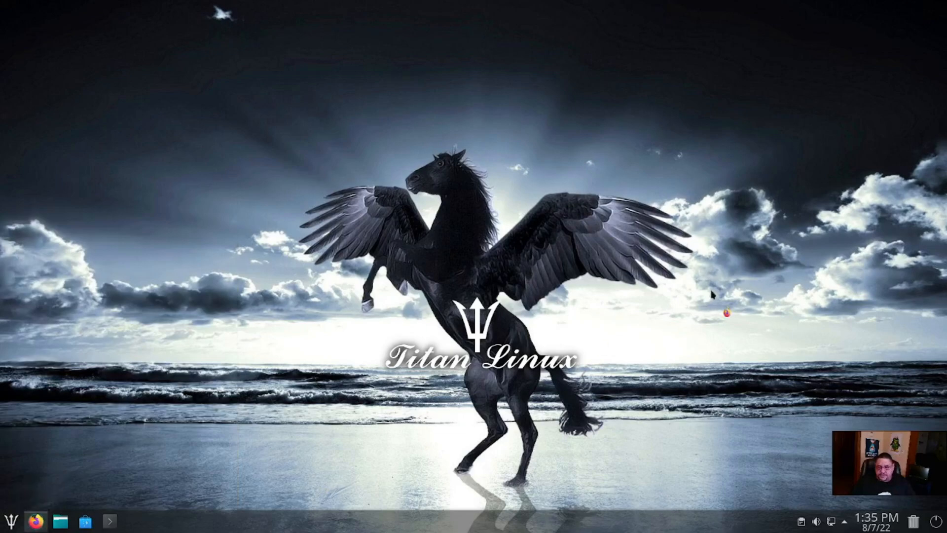
mouse_move(794, 151)
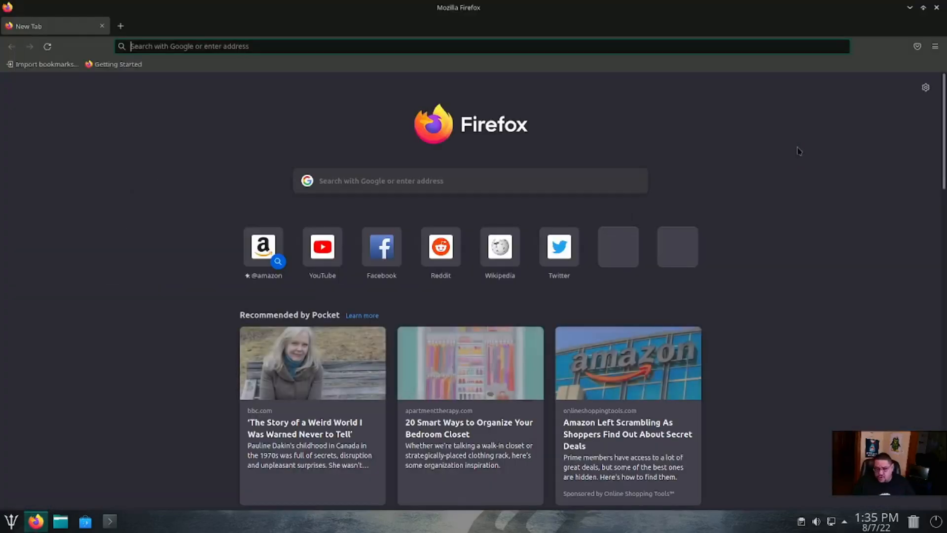
View About Firefox via Help to confirm version 91.12.0esr, then close the browser
click(934, 46)
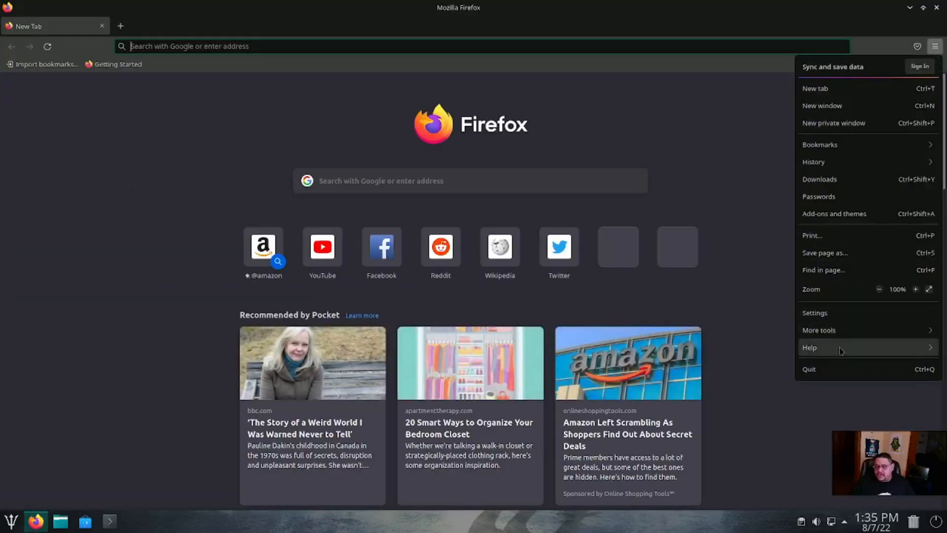
click(810, 347)
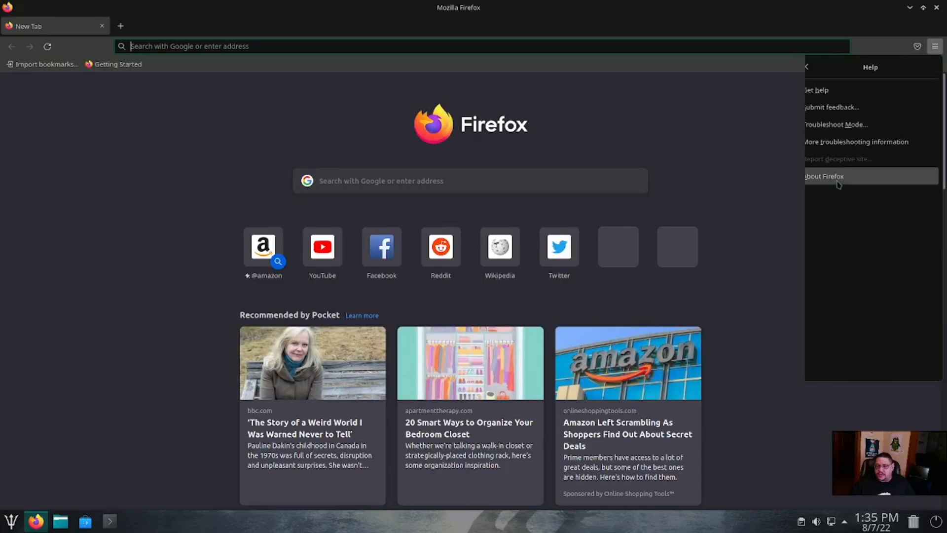
click(824, 176)
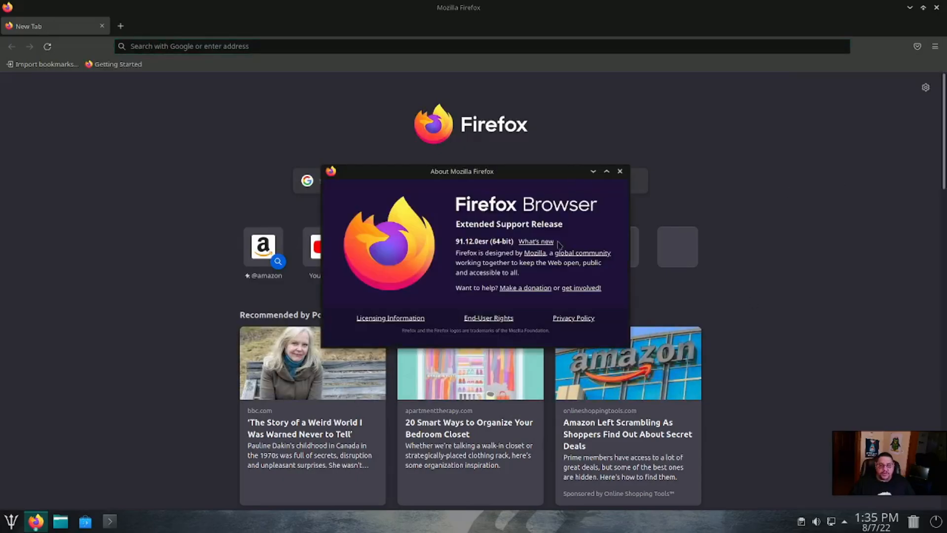
click(619, 171)
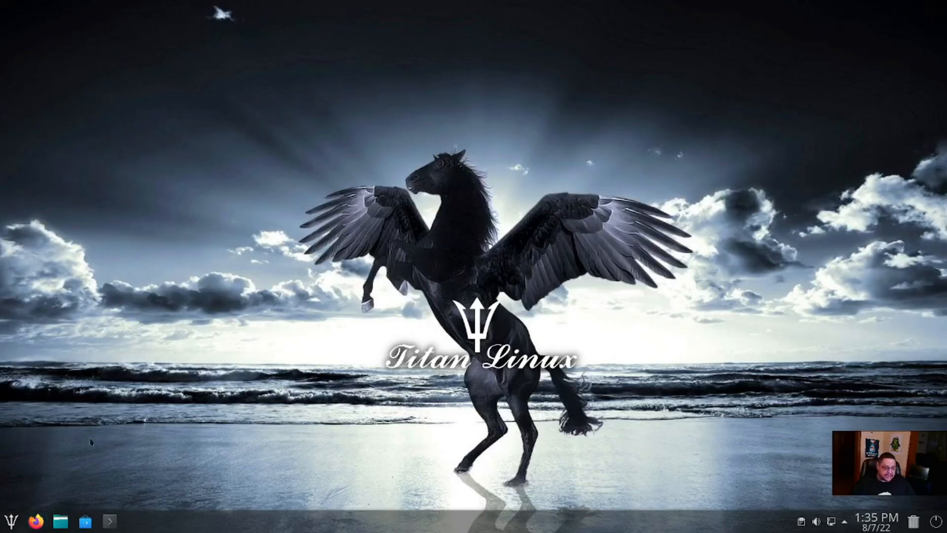
click(60, 520)
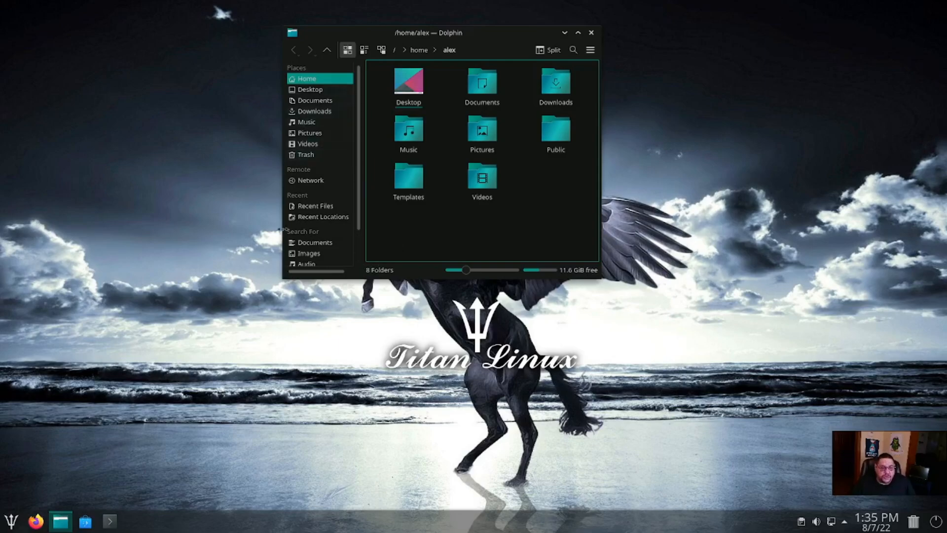
mouse_move(305, 155)
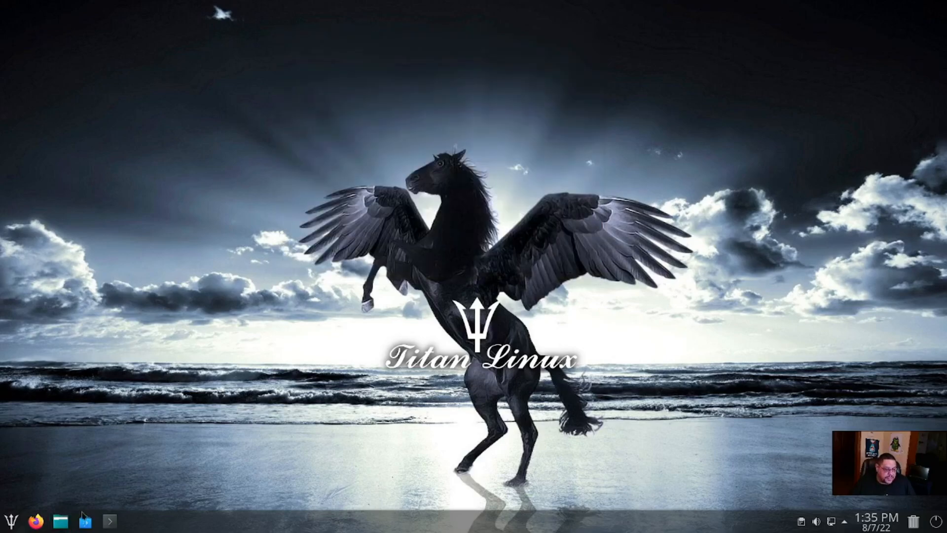
mouse_move(84, 520)
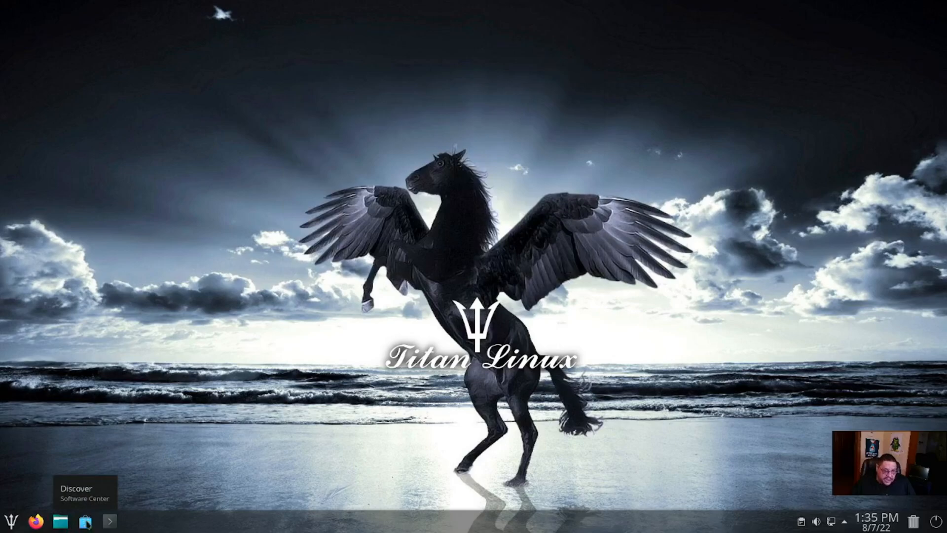
click(87, 521)
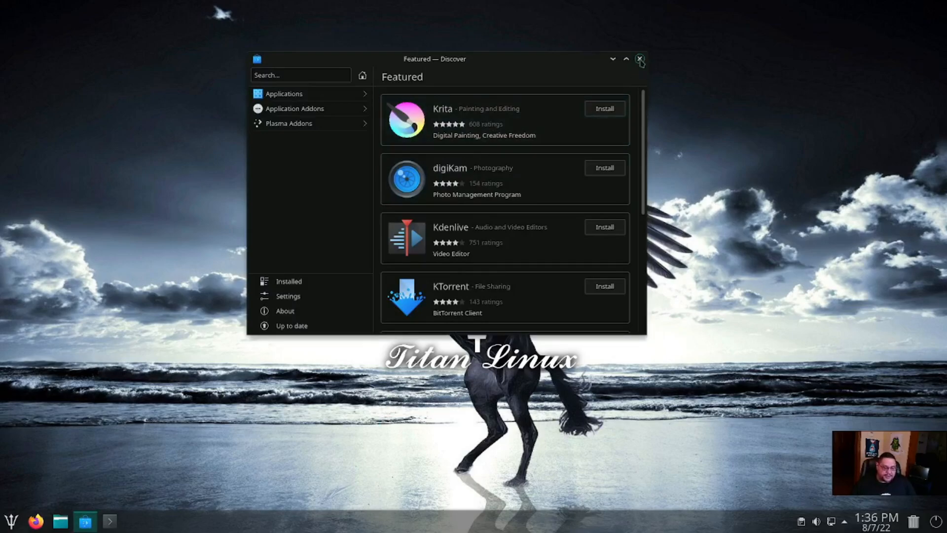
click(640, 58)
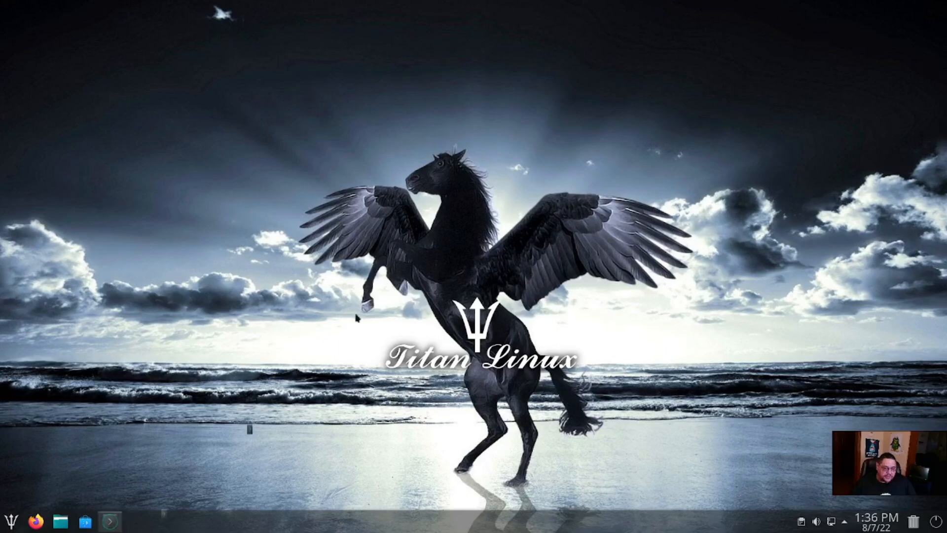
Launch Konsole with the Titan Linux 1.2 neofetch summary and centre and enlarge the window
click(92, 519)
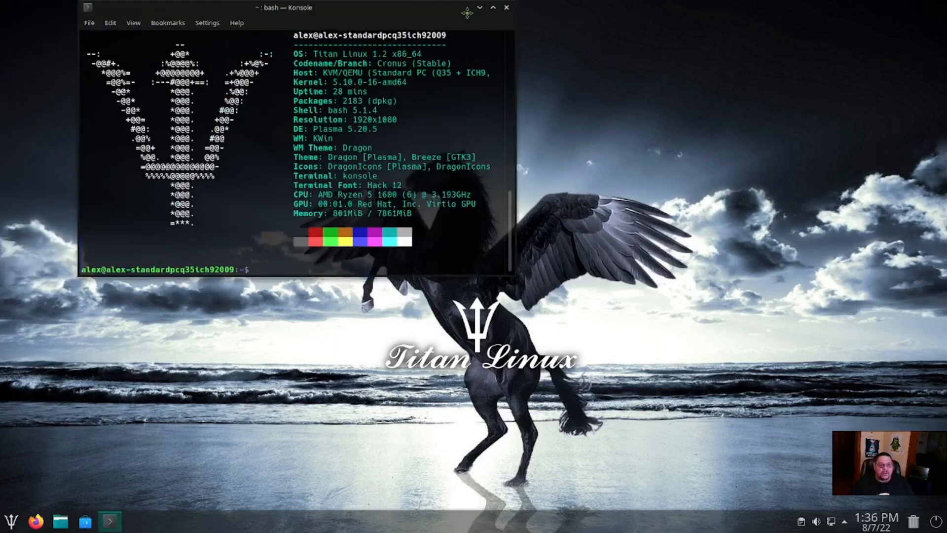
drag(296, 8, 392, 42)
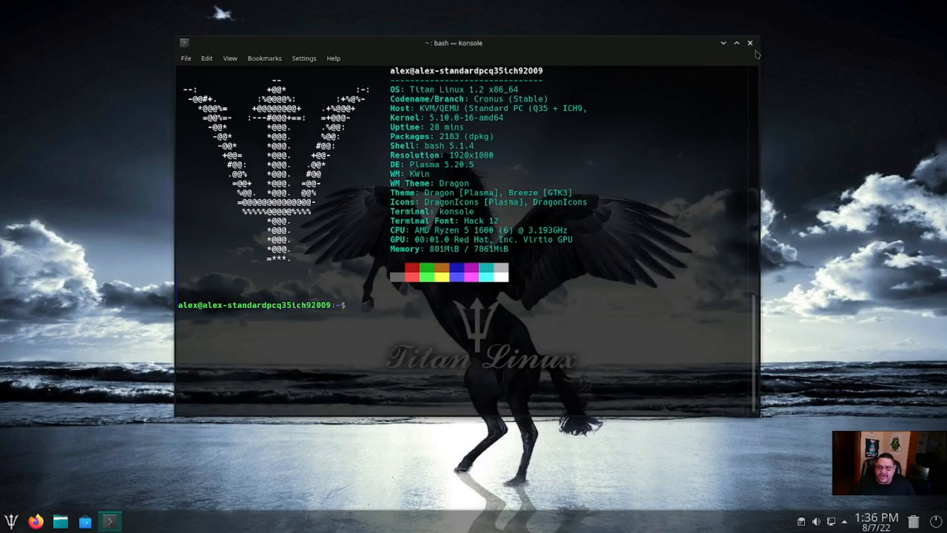
click(108, 521)
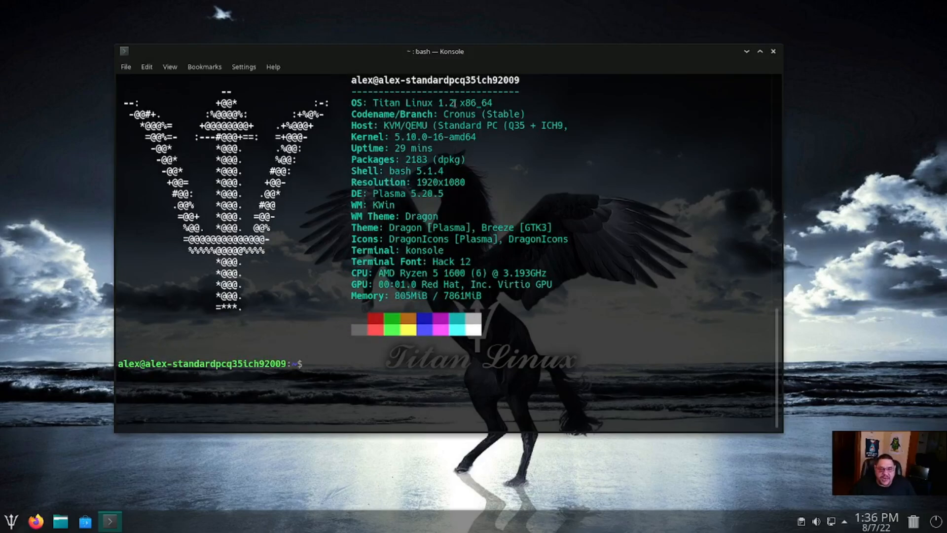
mouse_move(560, 187)
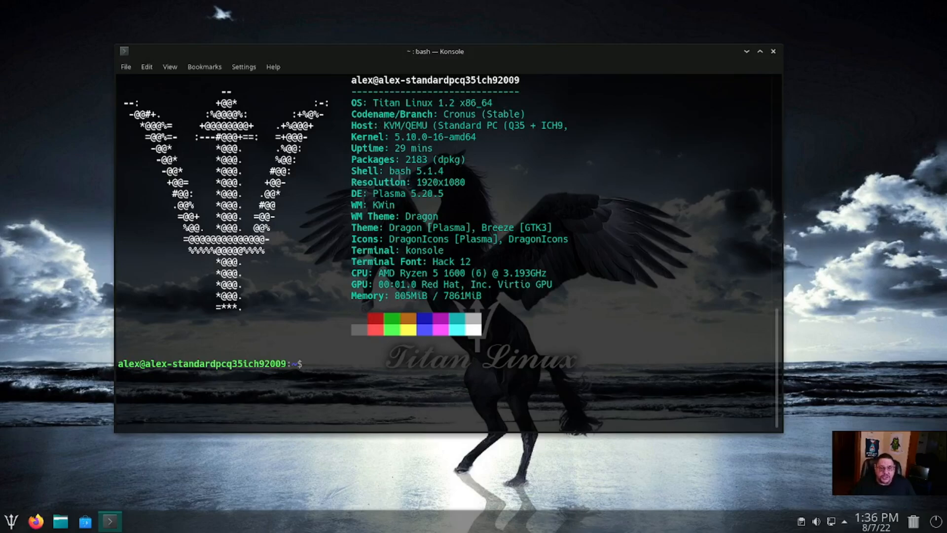
mouse_move(683, 190)
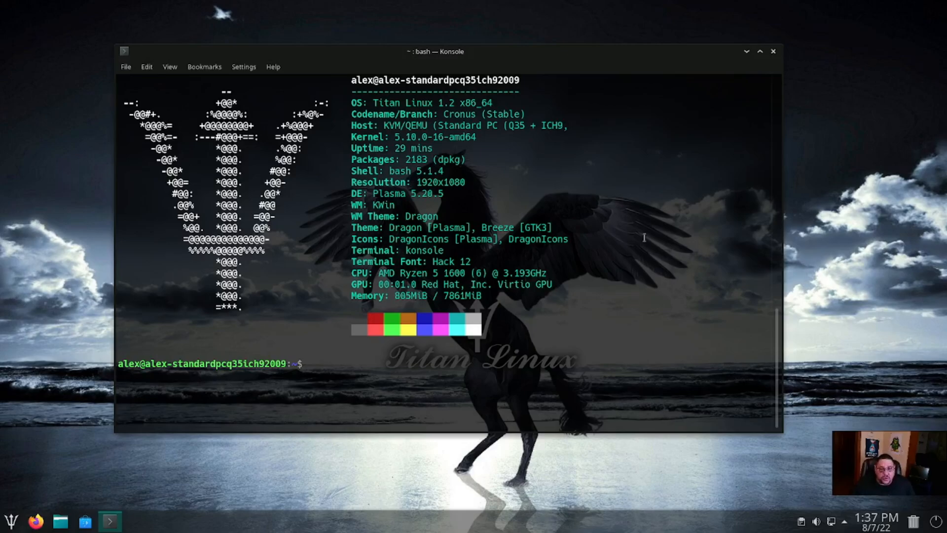
Close the Konsole window after reading the neofetch system details
click(772, 50)
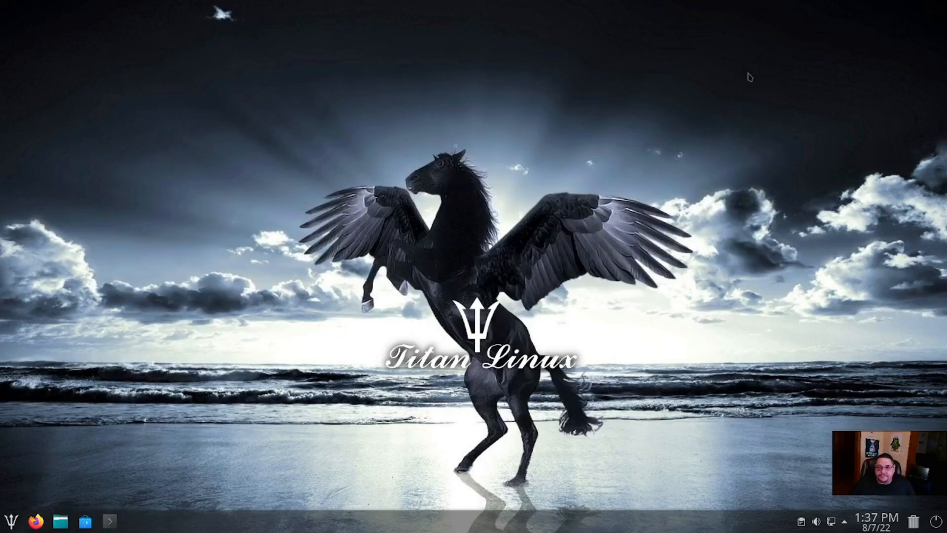